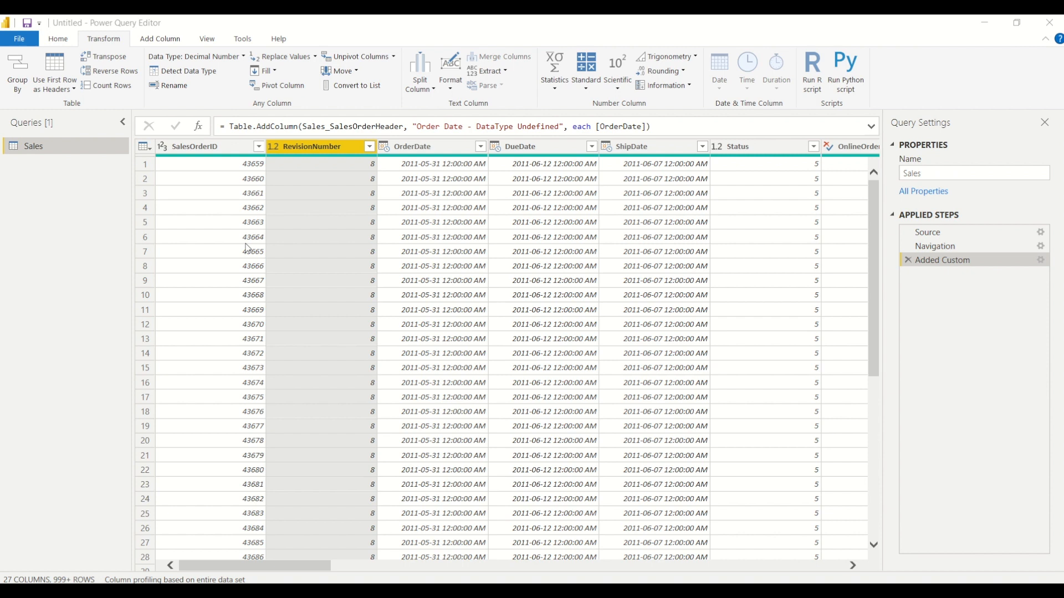
pyautogui.moveTo(236, 394)
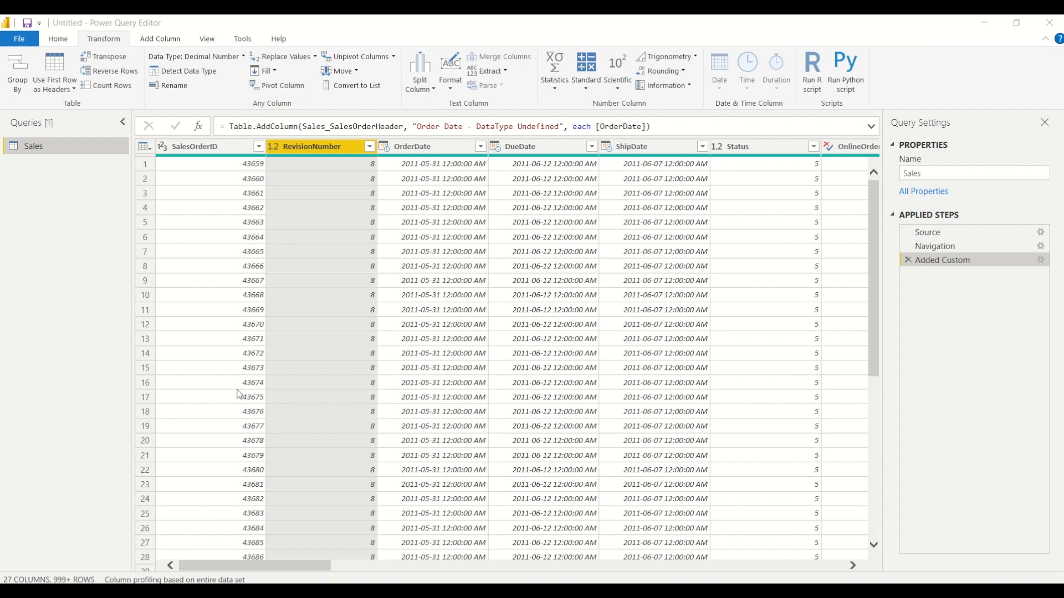
pyautogui.moveTo(229, 346)
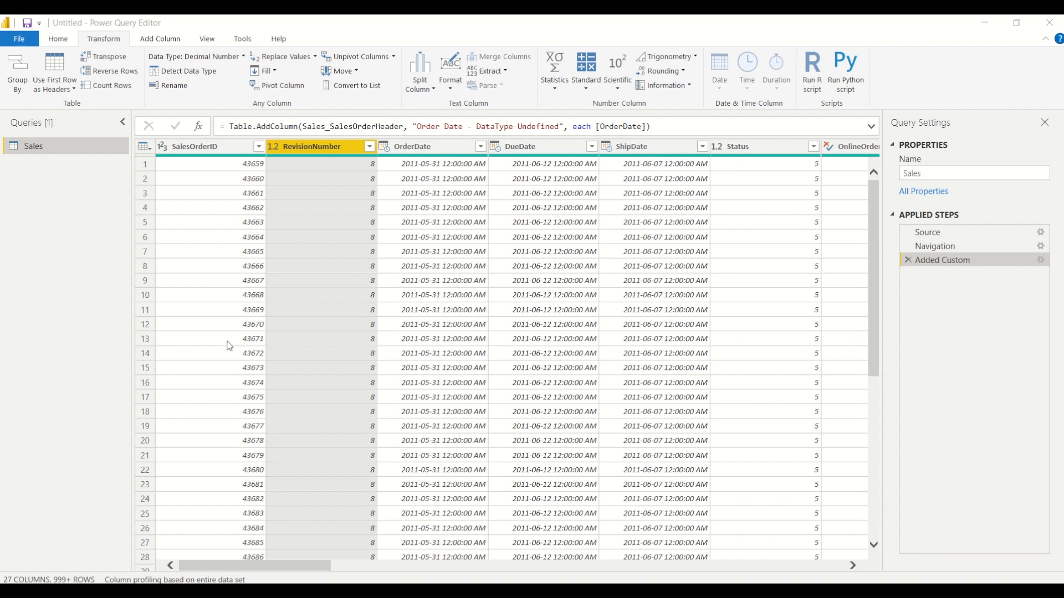
pyautogui.moveTo(482, 298)
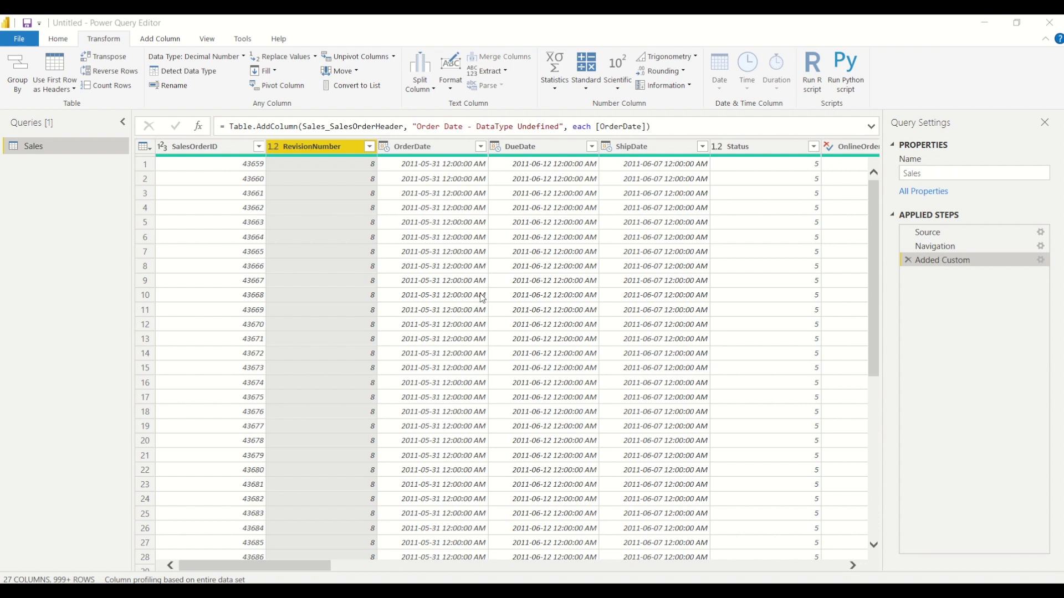
pyautogui.moveTo(460, 281)
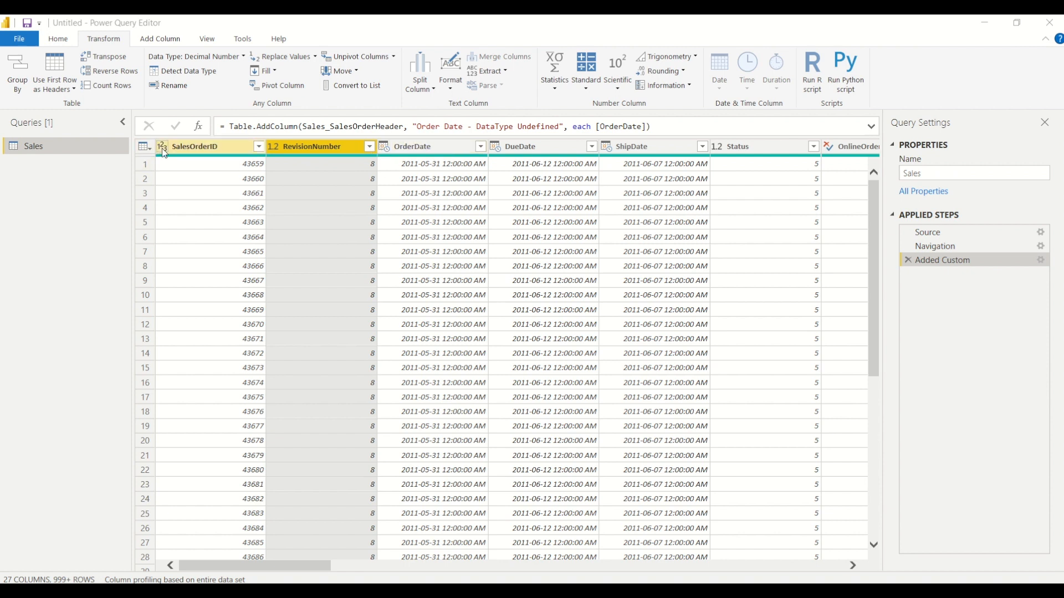
# Open a column header's dropdown to show its sort/filter value list.
pyautogui.click(163, 146)
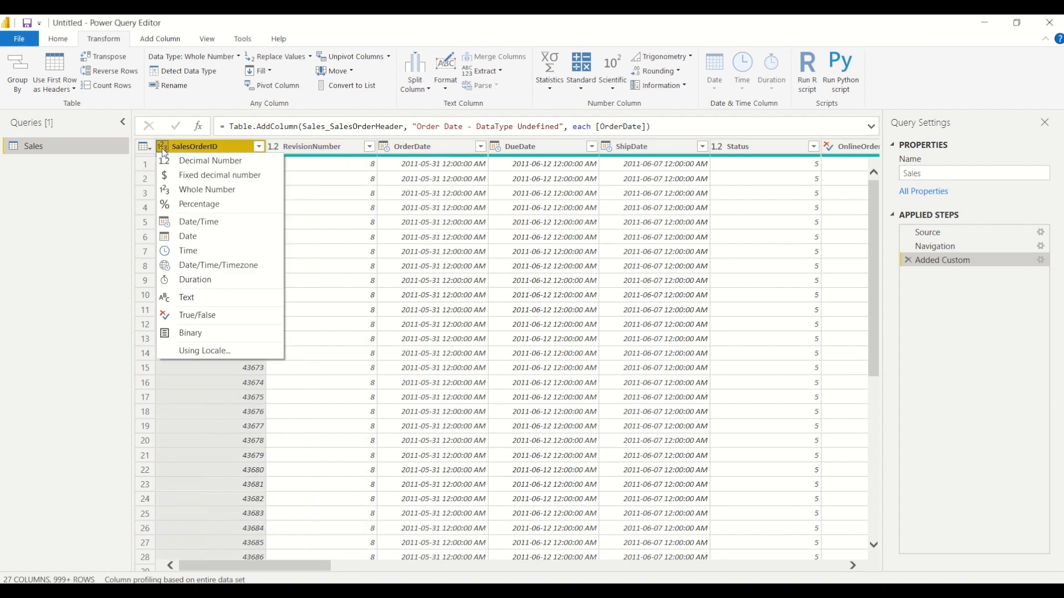
pyautogui.moveTo(213, 170)
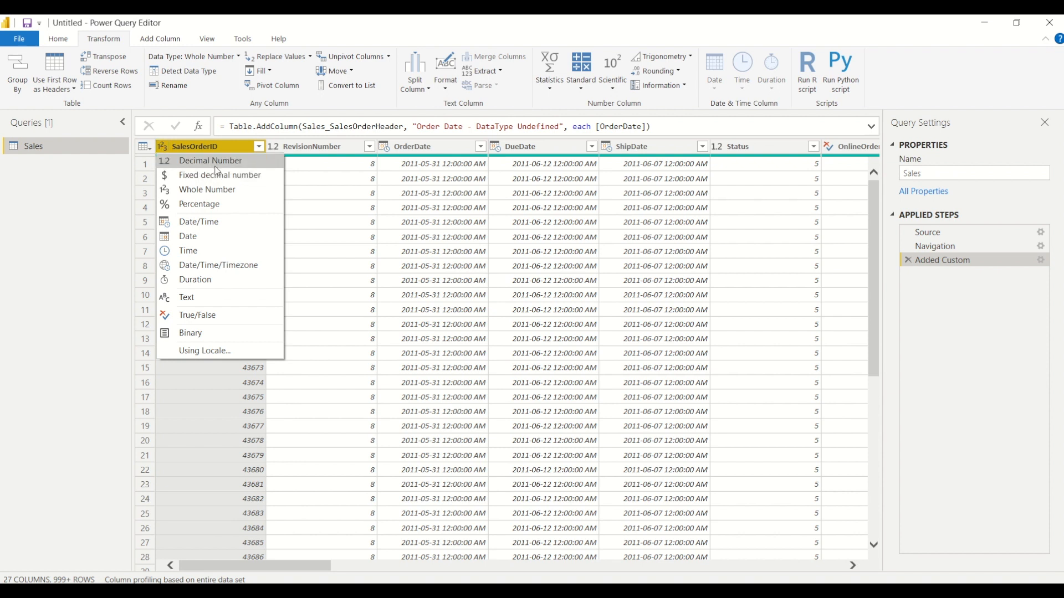
pyautogui.moveTo(249, 175)
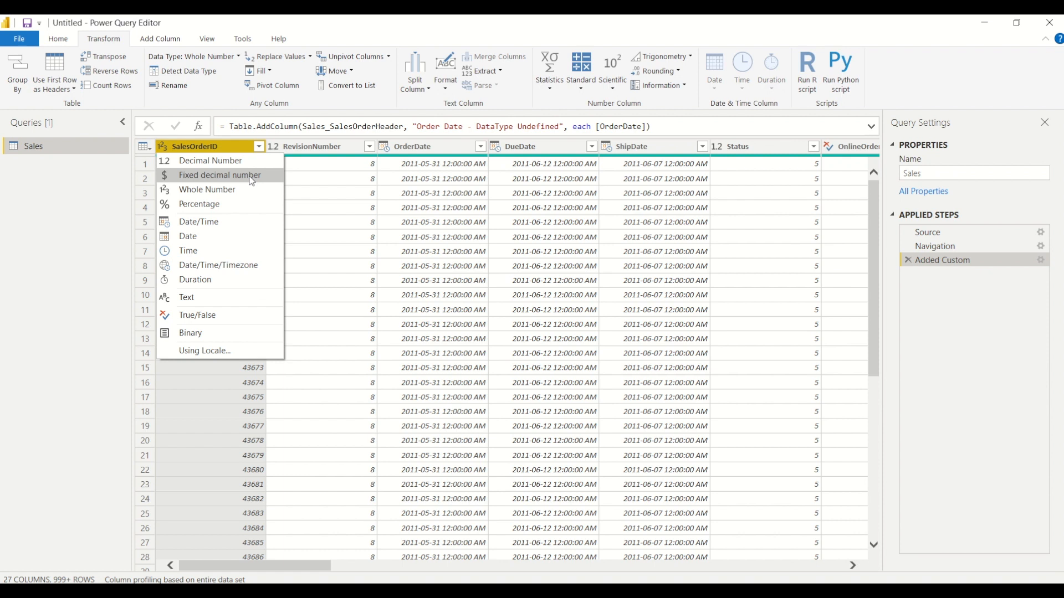
pyautogui.moveTo(249, 198)
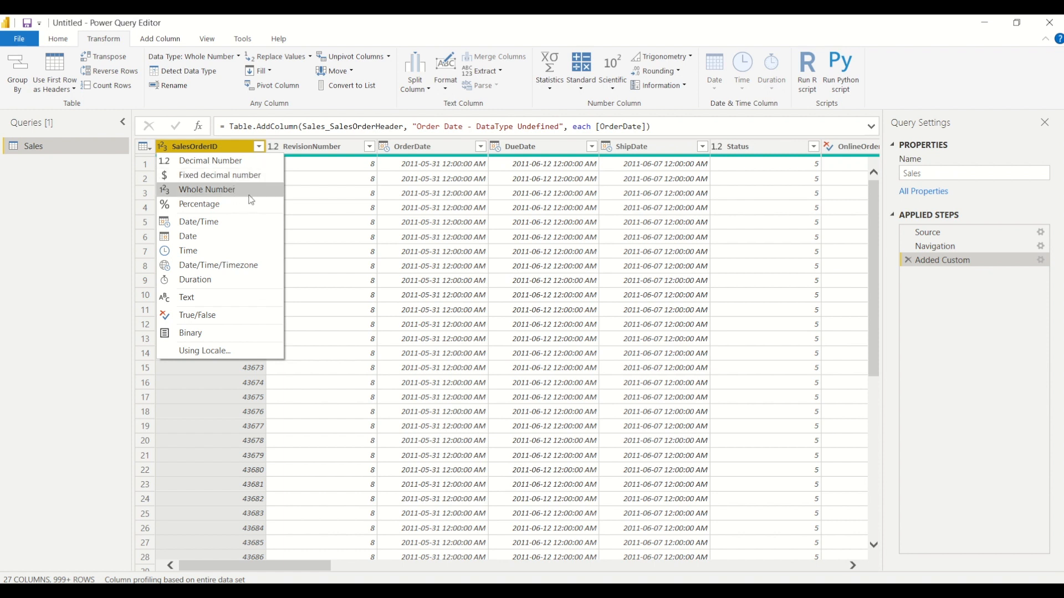
pyautogui.moveTo(217, 217)
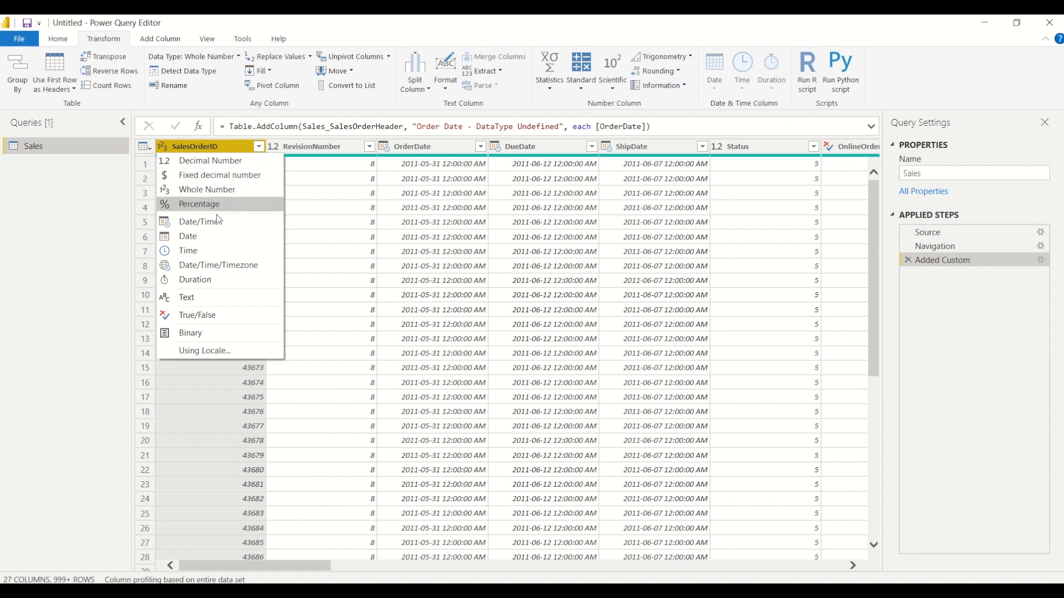
pyautogui.moveTo(206, 243)
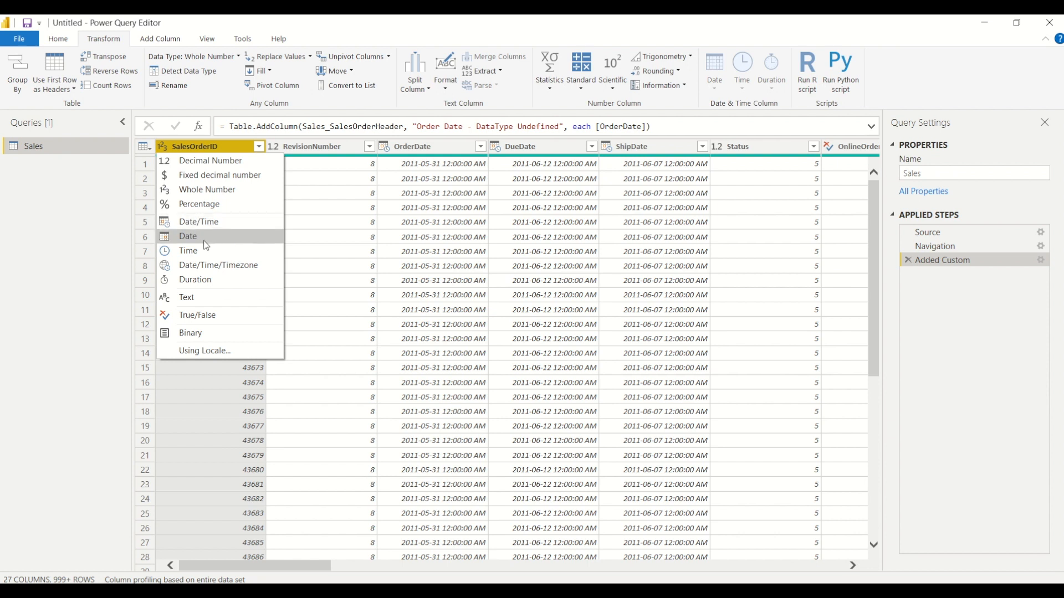
pyautogui.moveTo(210, 361)
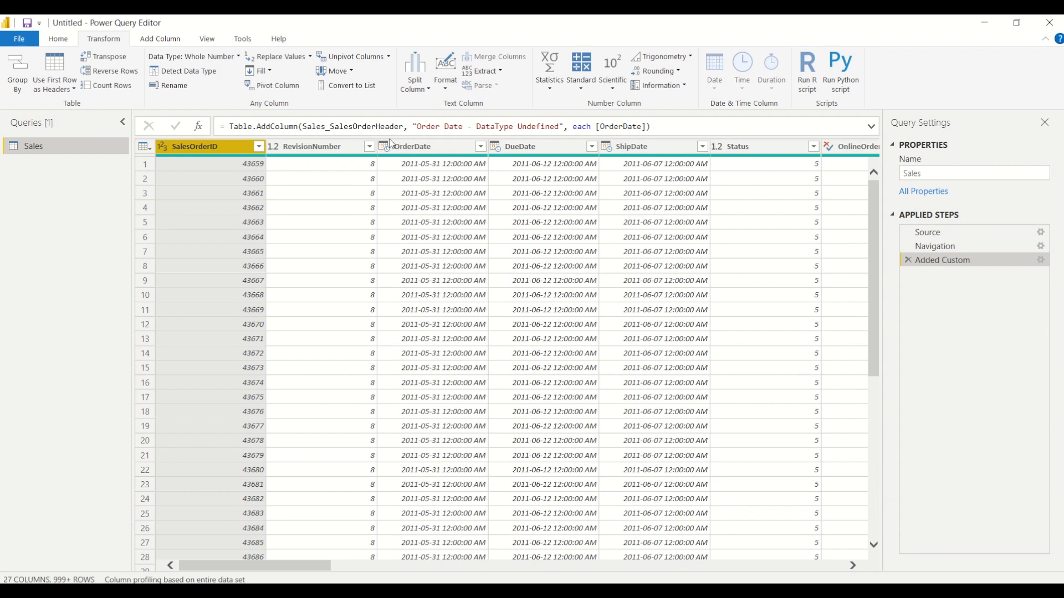
pyautogui.moveTo(472, 277)
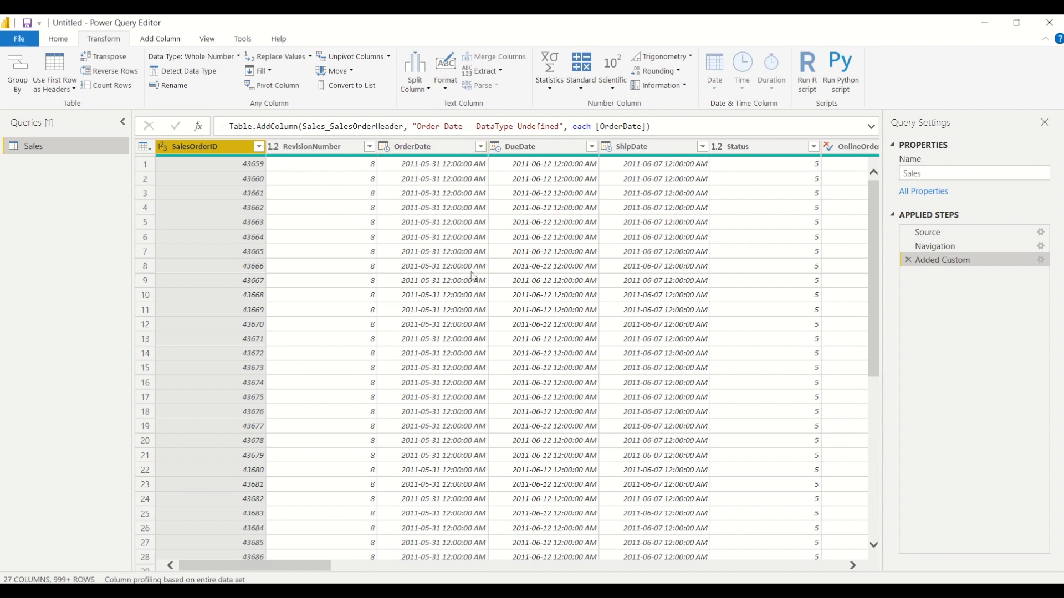
pyautogui.moveTo(450, 147)
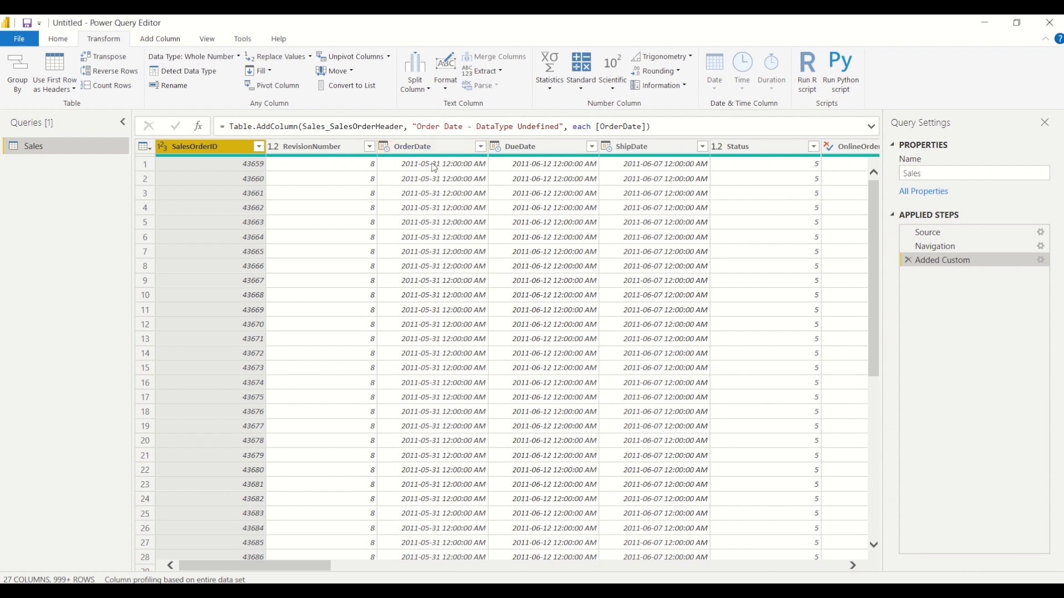
pyautogui.moveTo(441, 169)
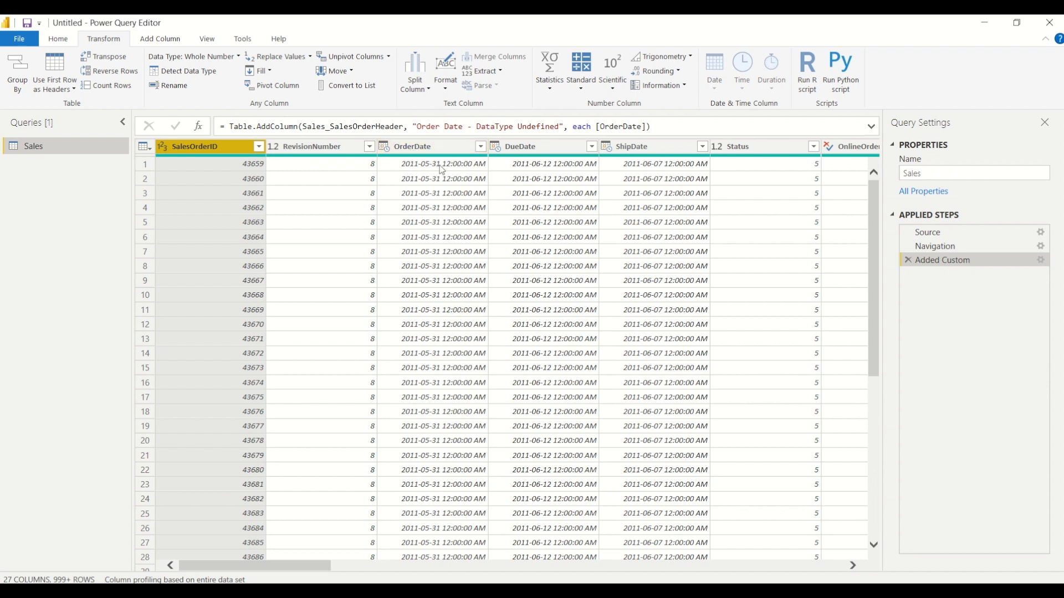
pyautogui.moveTo(315, 327)
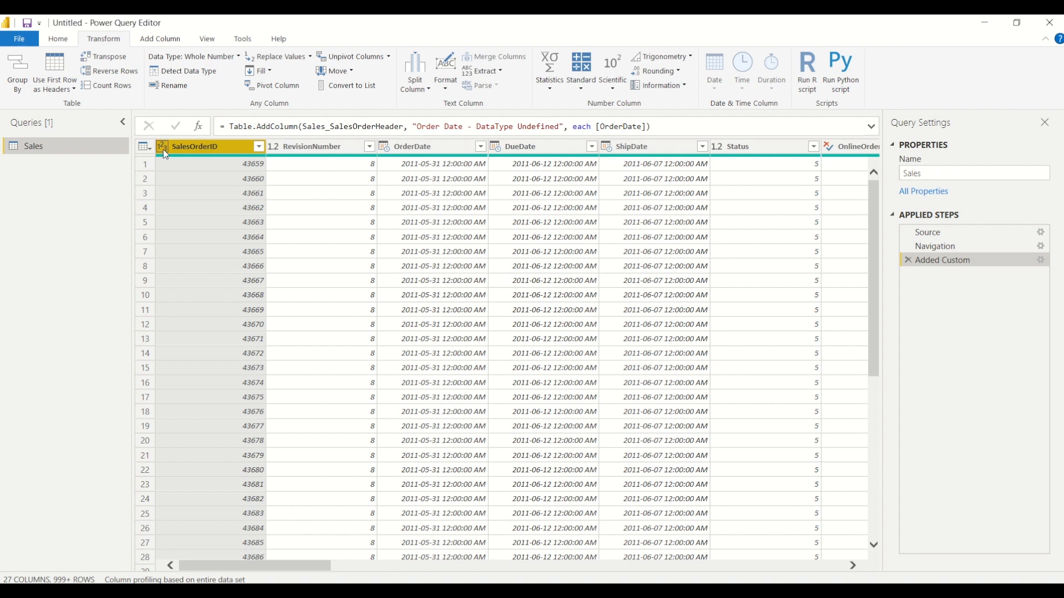
pyautogui.moveTo(212, 323)
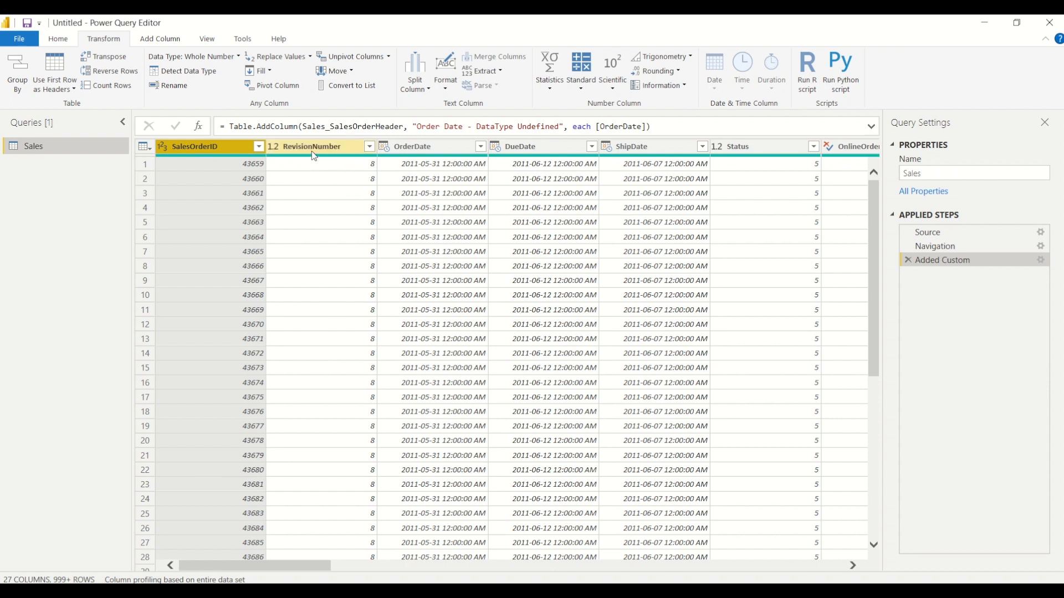
pyautogui.moveTo(300, 150)
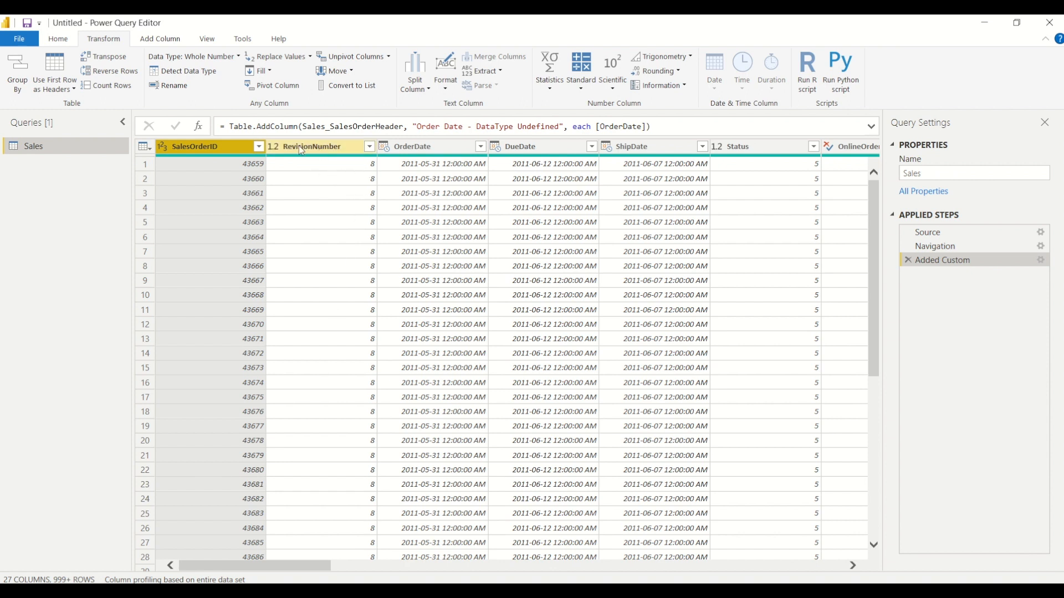
pyautogui.moveTo(277, 156)
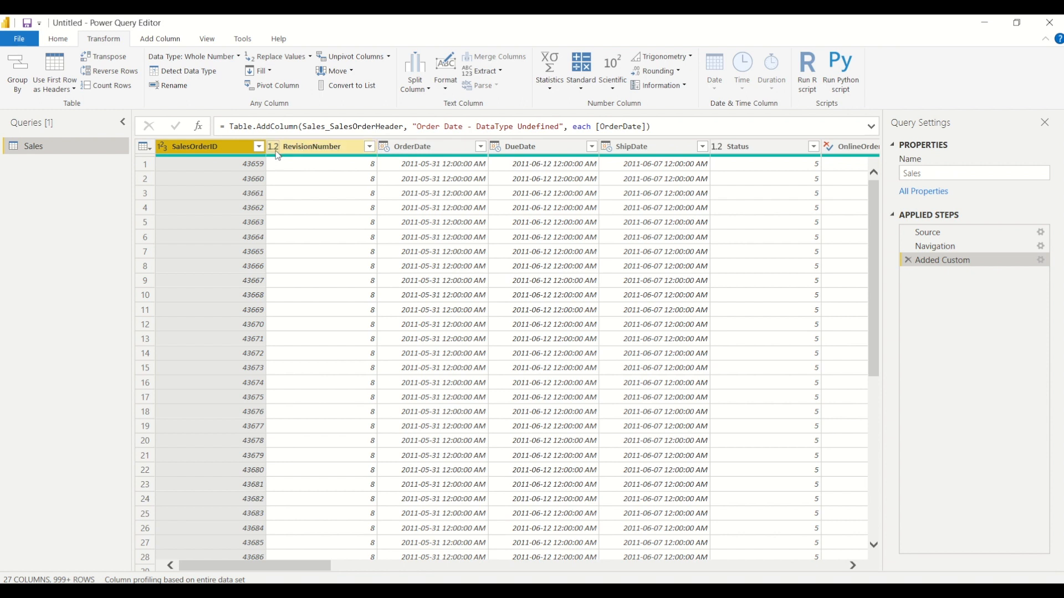
pyautogui.moveTo(369, 148)
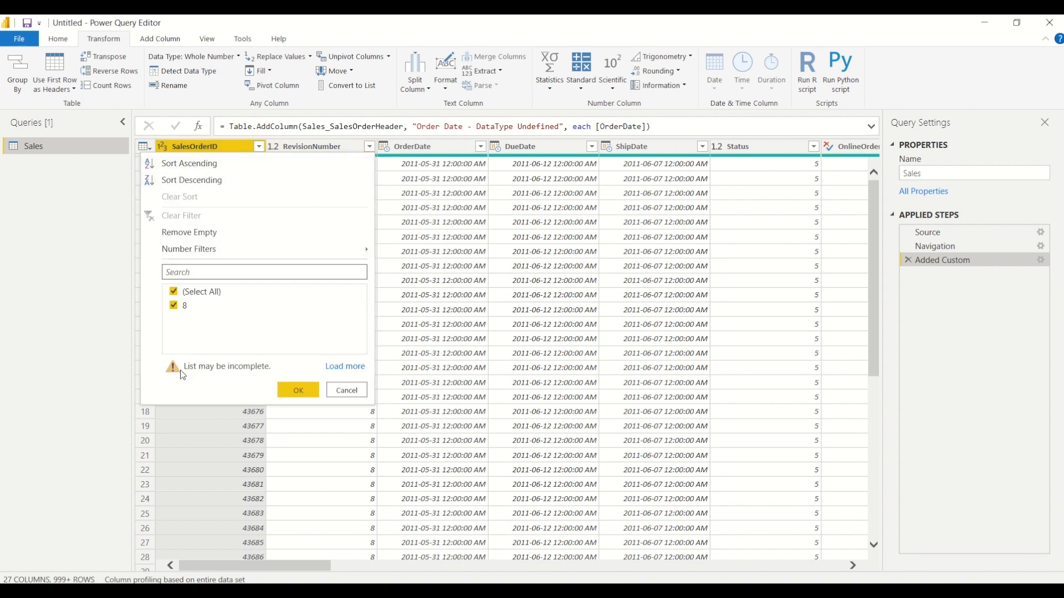
pyautogui.moveTo(344, 370)
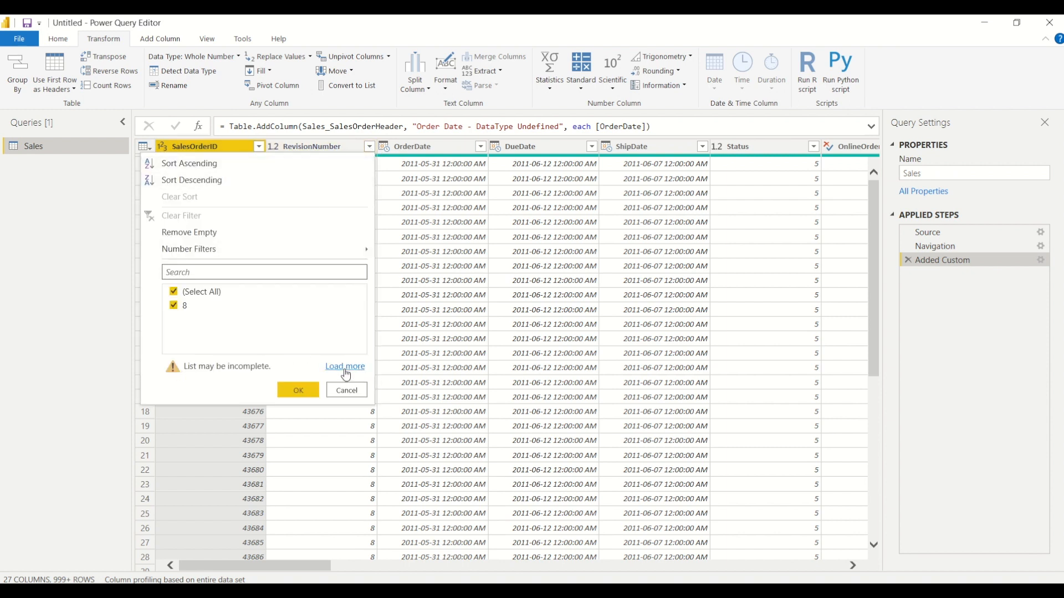
# Load the full value list, then dismiss the filter menu without filtering.
pyautogui.click(345, 366)
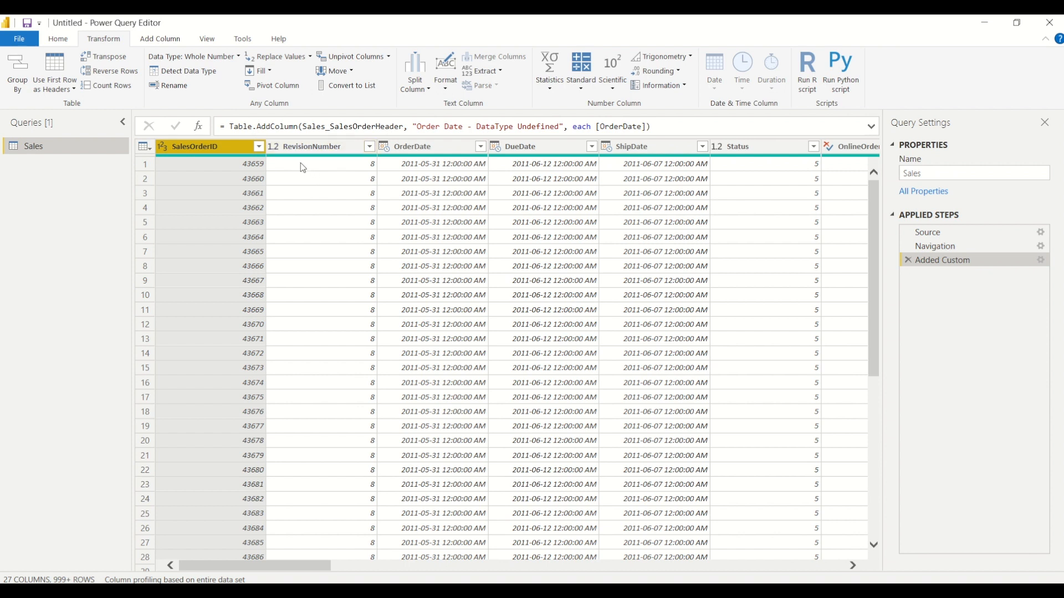
pyautogui.moveTo(314, 176)
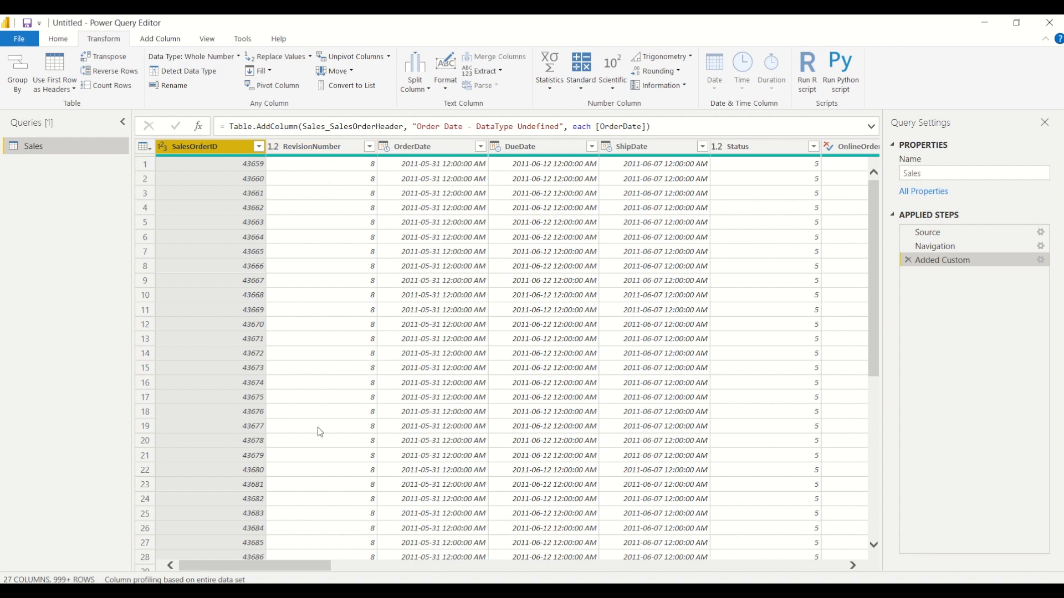
pyautogui.moveTo(301, 149)
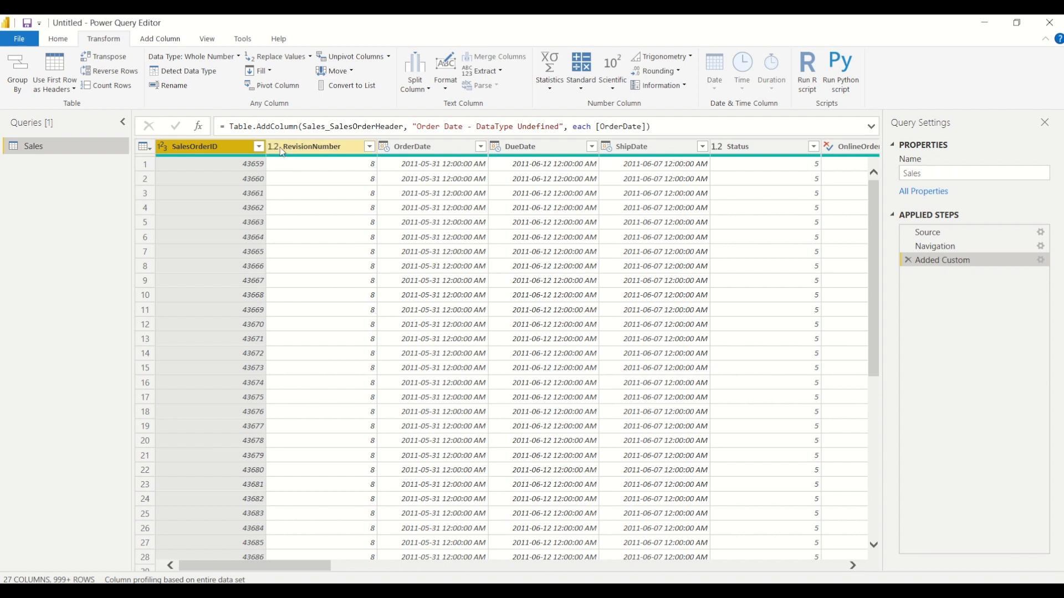
# Set RevisionNumber's type to Whole Number from its header type menu.
pyautogui.click(275, 146)
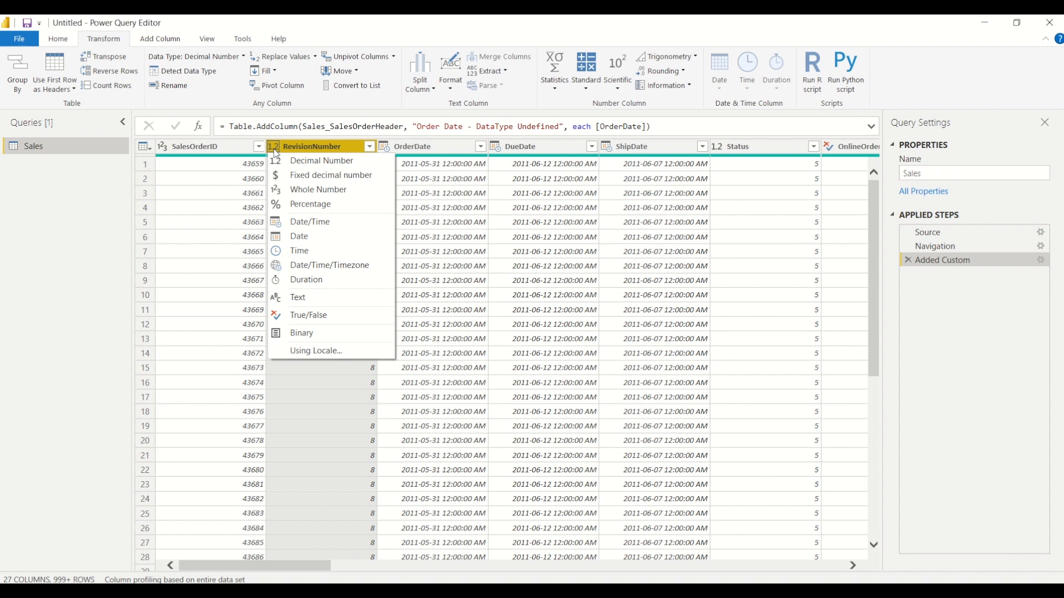
pyautogui.moveTo(321, 161)
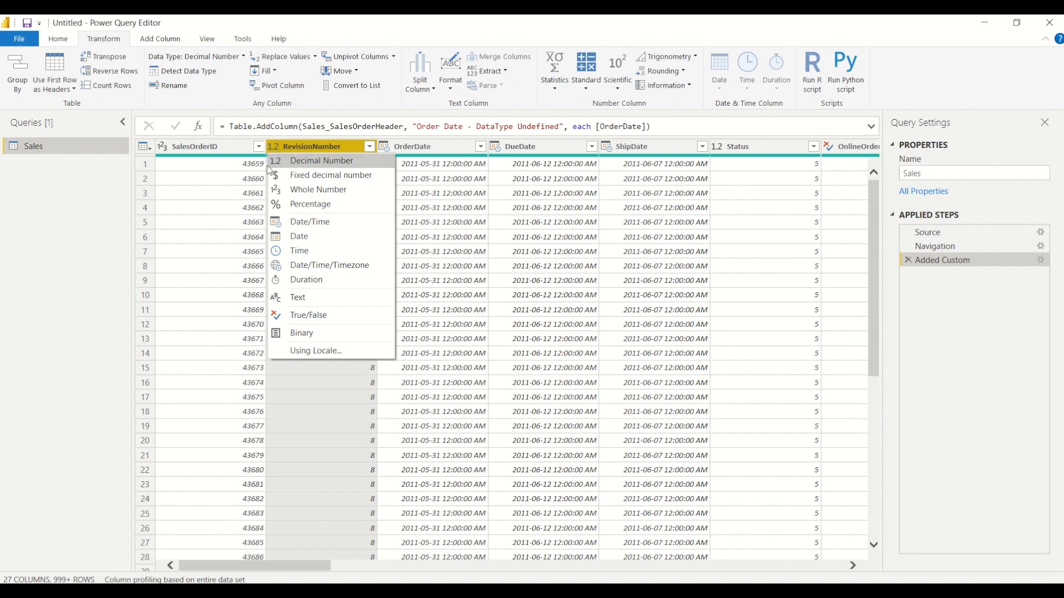
pyautogui.moveTo(295, 195)
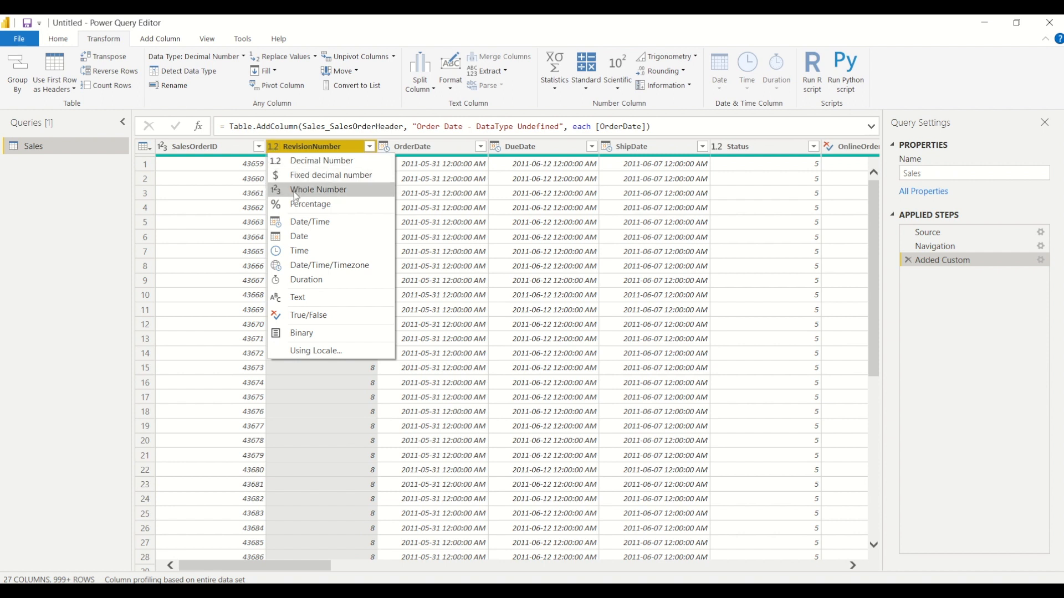
pyautogui.click(318, 189)
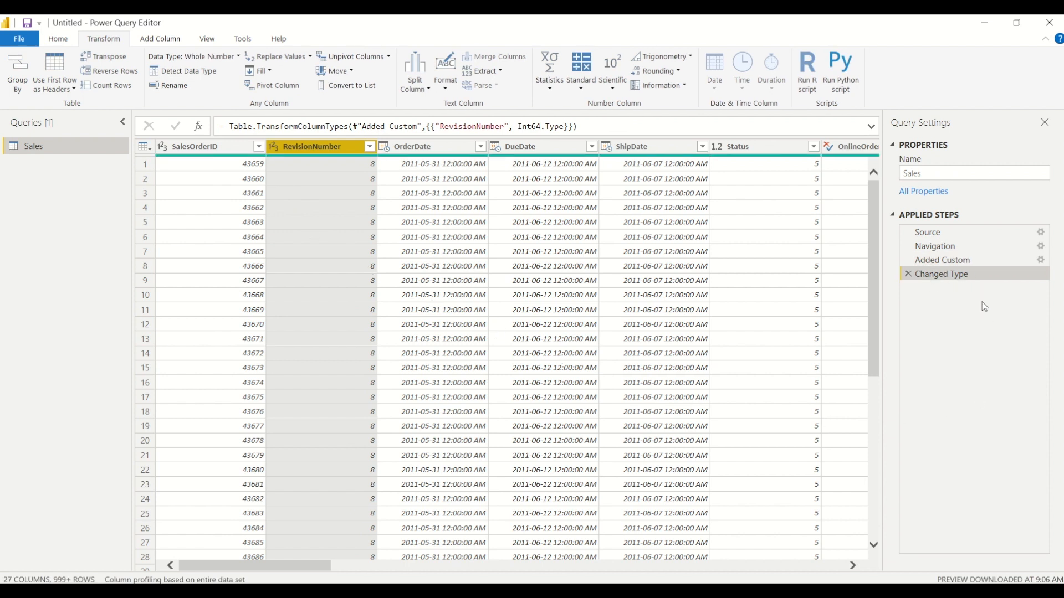
pyautogui.moveTo(939, 279)
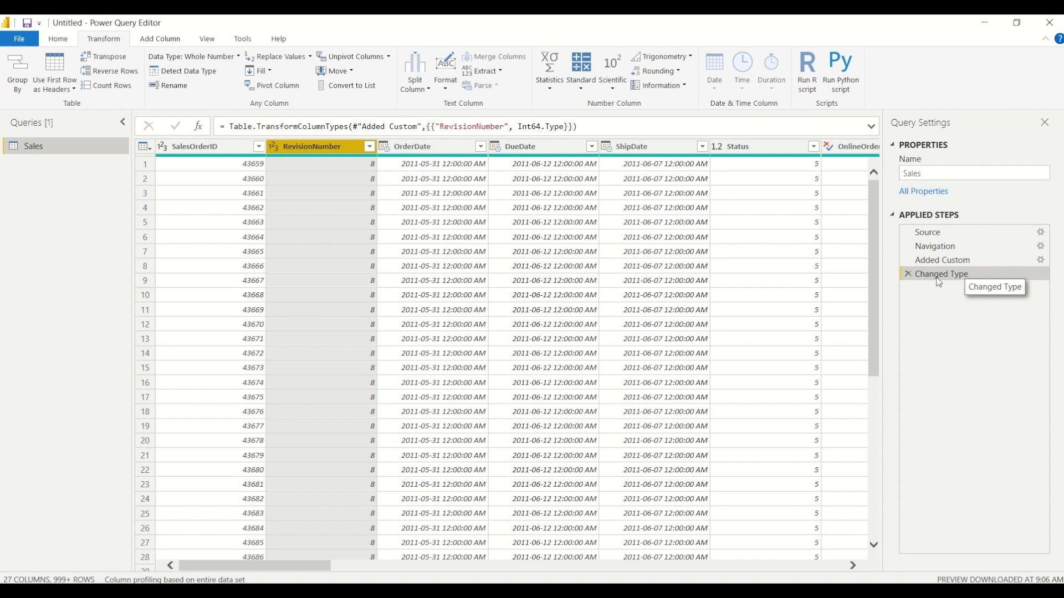
pyautogui.moveTo(925, 292)
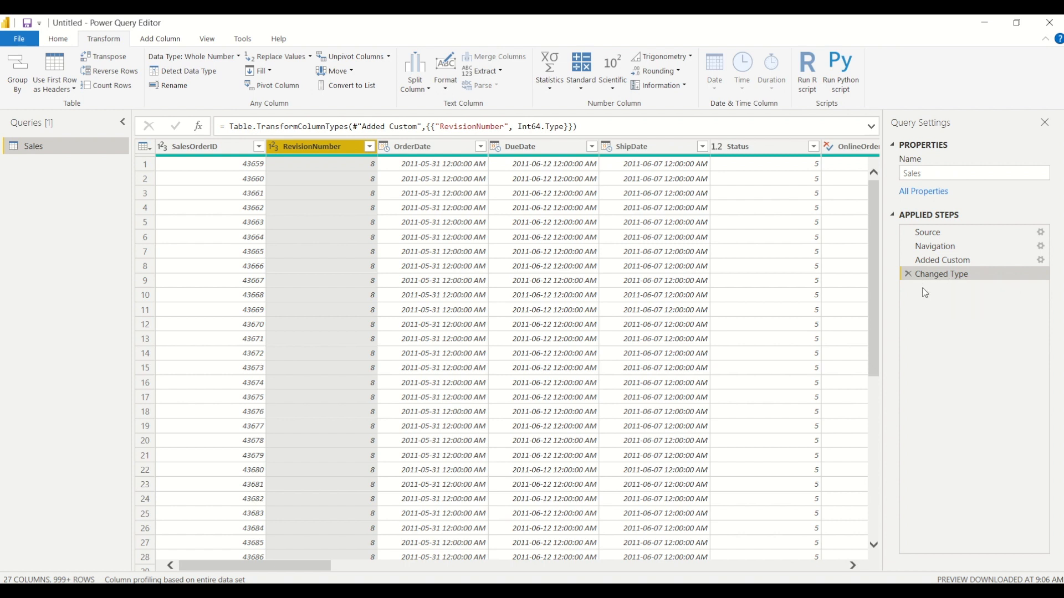
pyautogui.moveTo(956, 278)
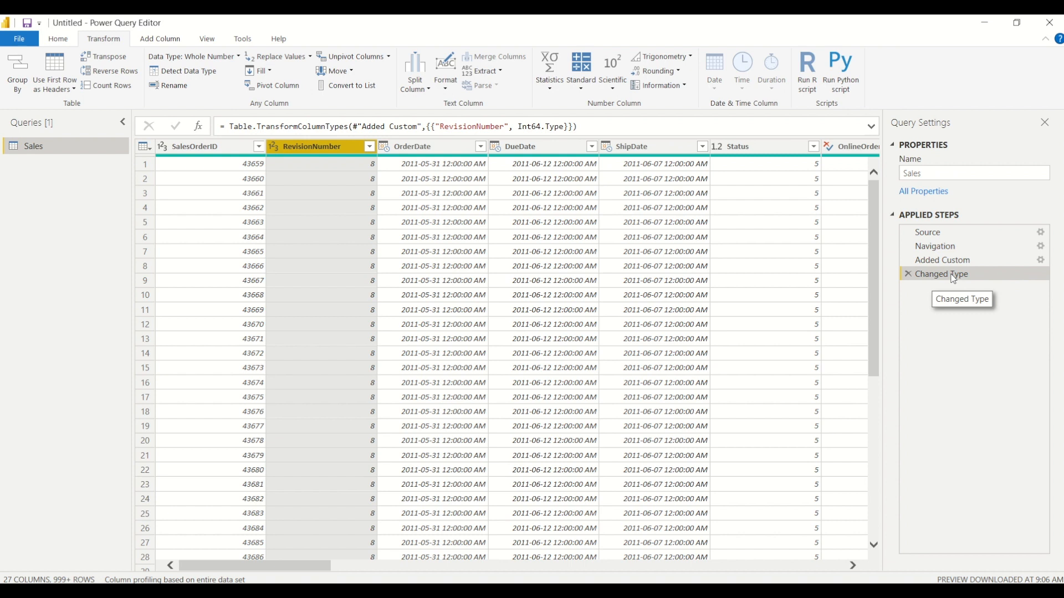
pyautogui.moveTo(940, 282)
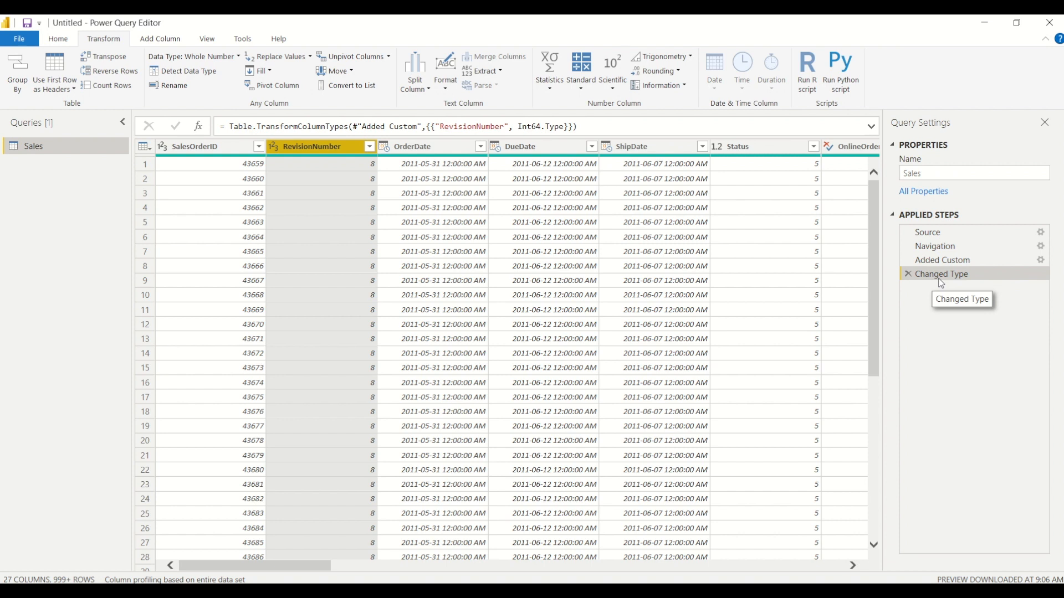
pyautogui.moveTo(378, 315)
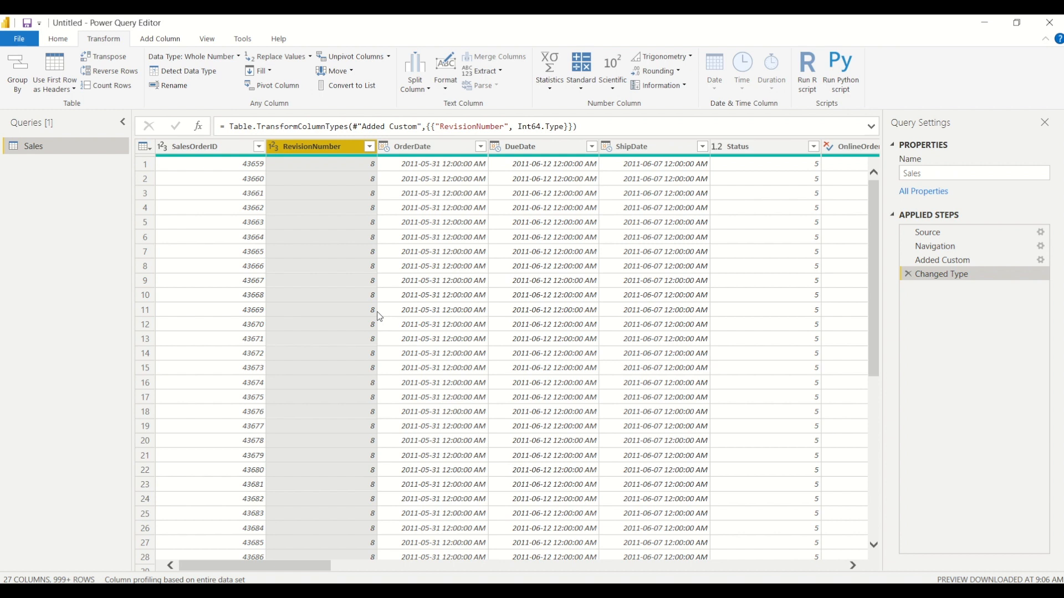
pyautogui.moveTo(406, 248)
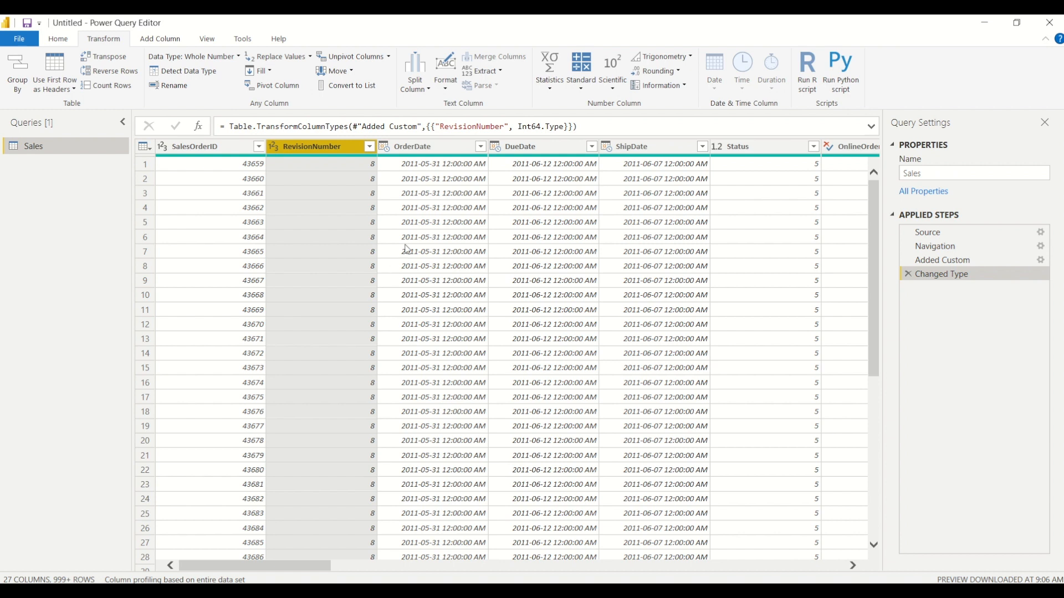
pyautogui.moveTo(266, 165)
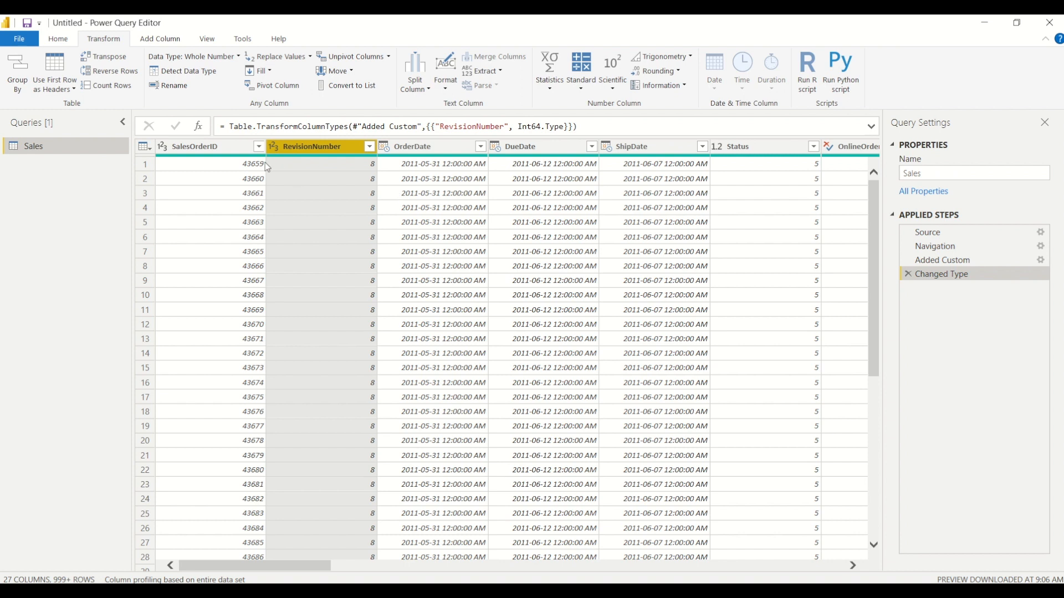
pyautogui.moveTo(286, 159)
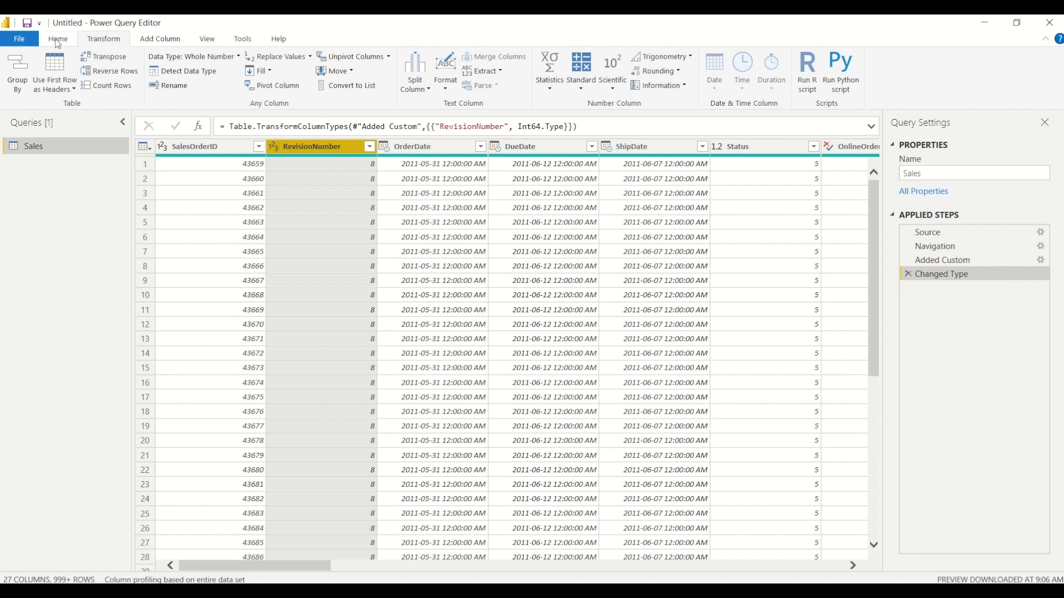
# Delete the Changed Type step and reapply Whole Number to RevisionNumber from Home.
pyautogui.click(60, 39)
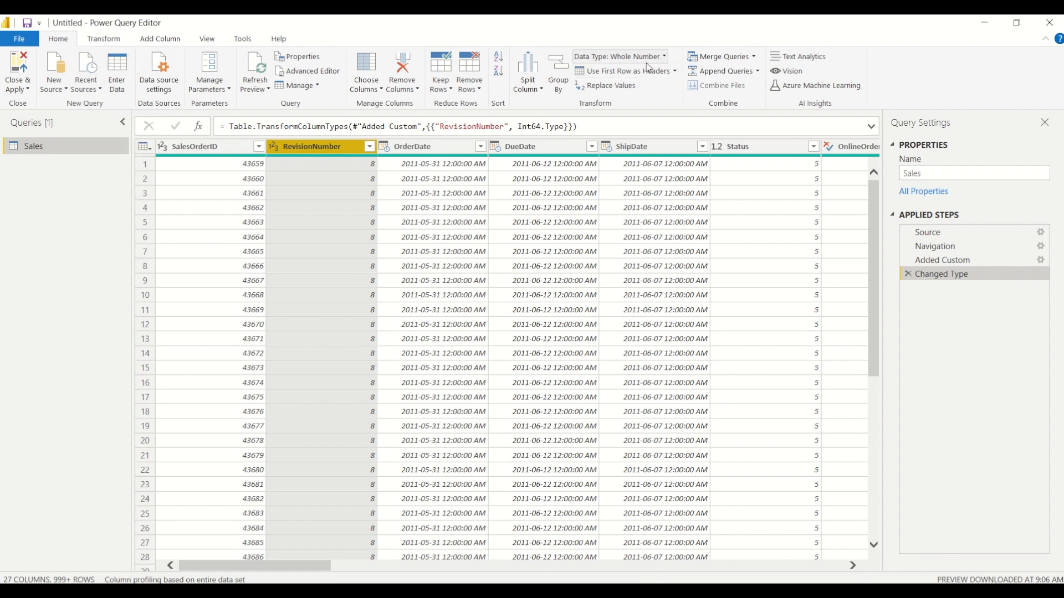
pyautogui.moveTo(618, 56)
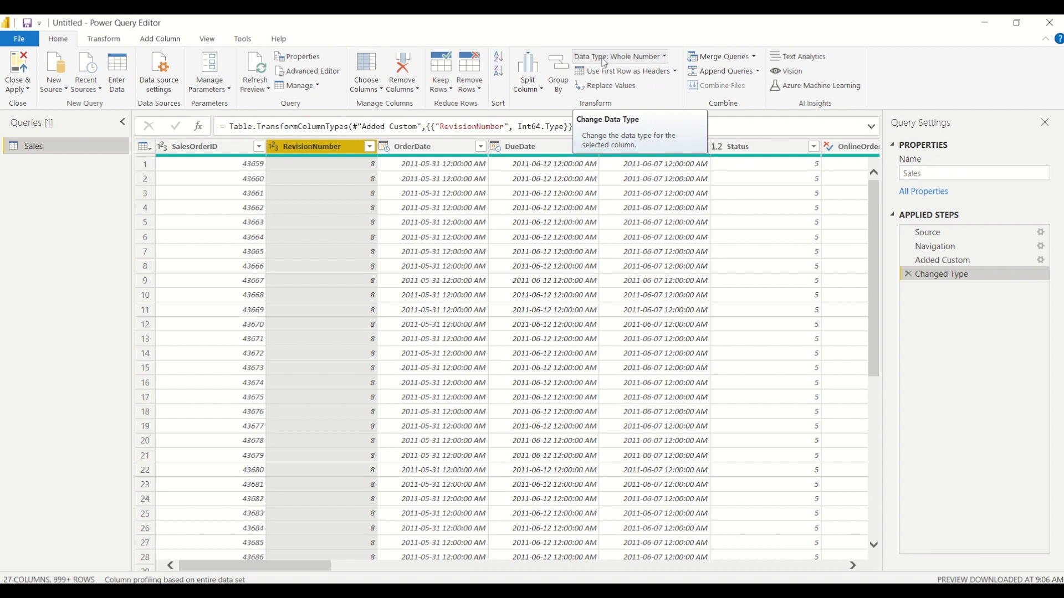
pyautogui.moveTo(664, 87)
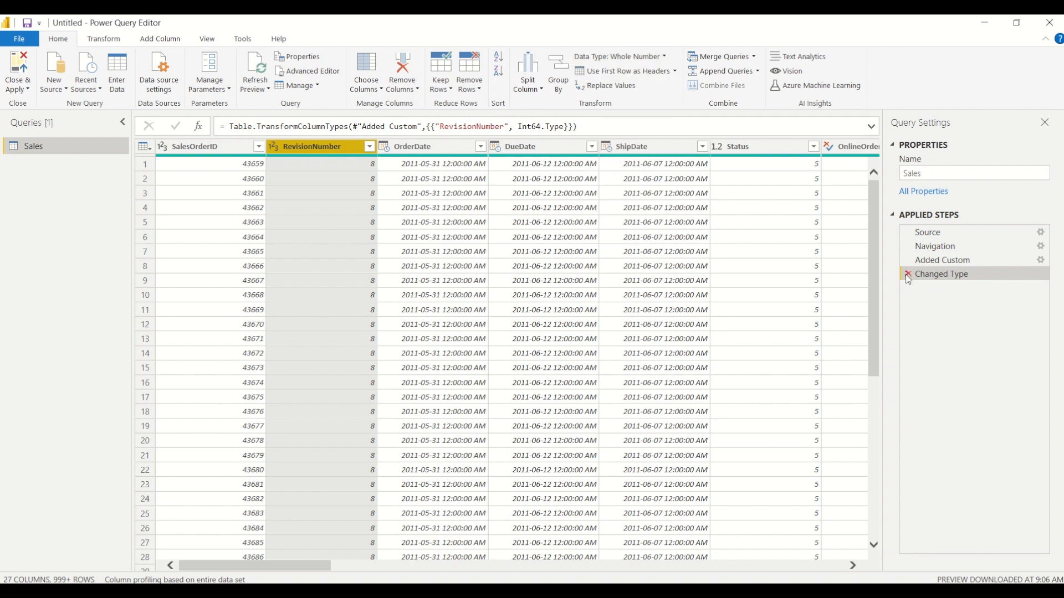
pyautogui.click(908, 275)
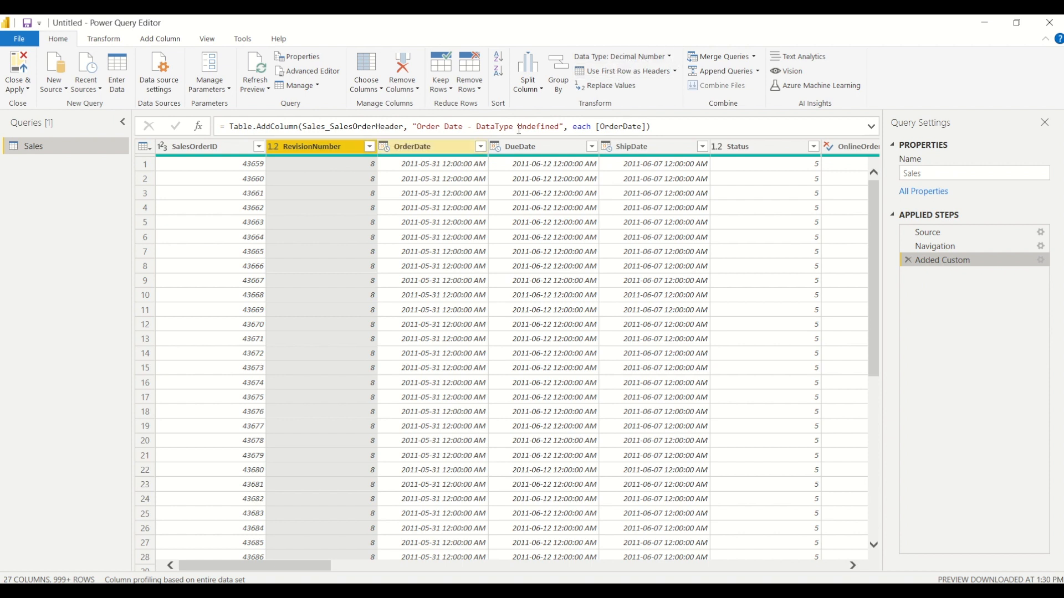
pyautogui.moveTo(654, 56)
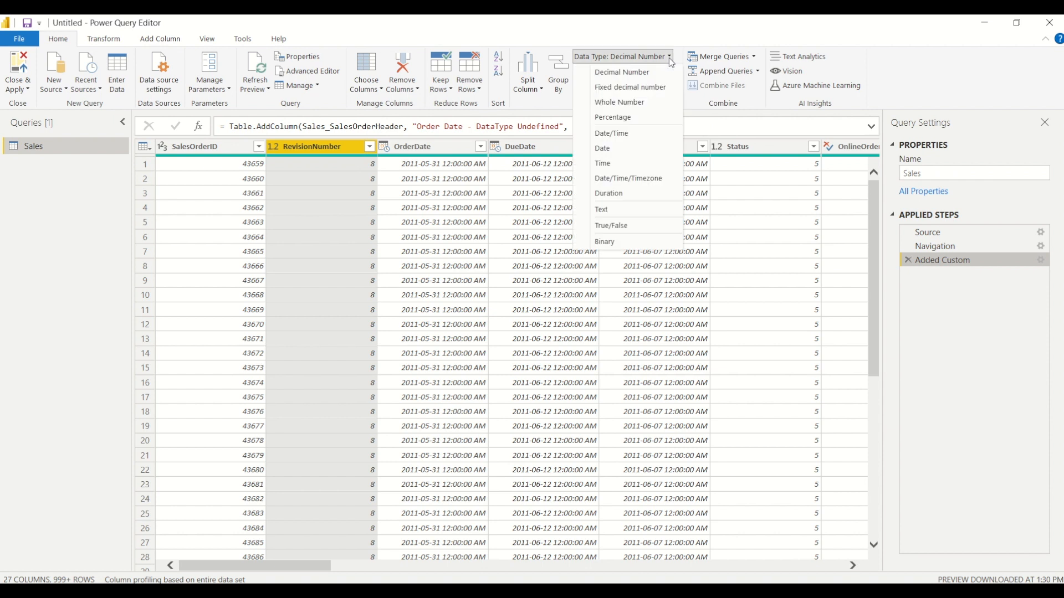
pyautogui.moveTo(631, 104)
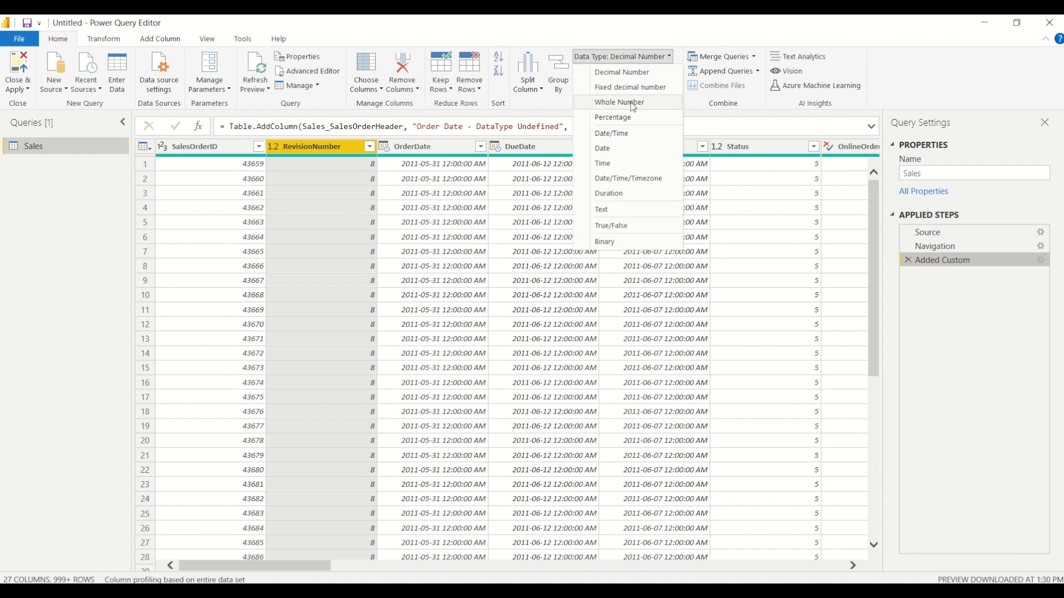
pyautogui.click(619, 102)
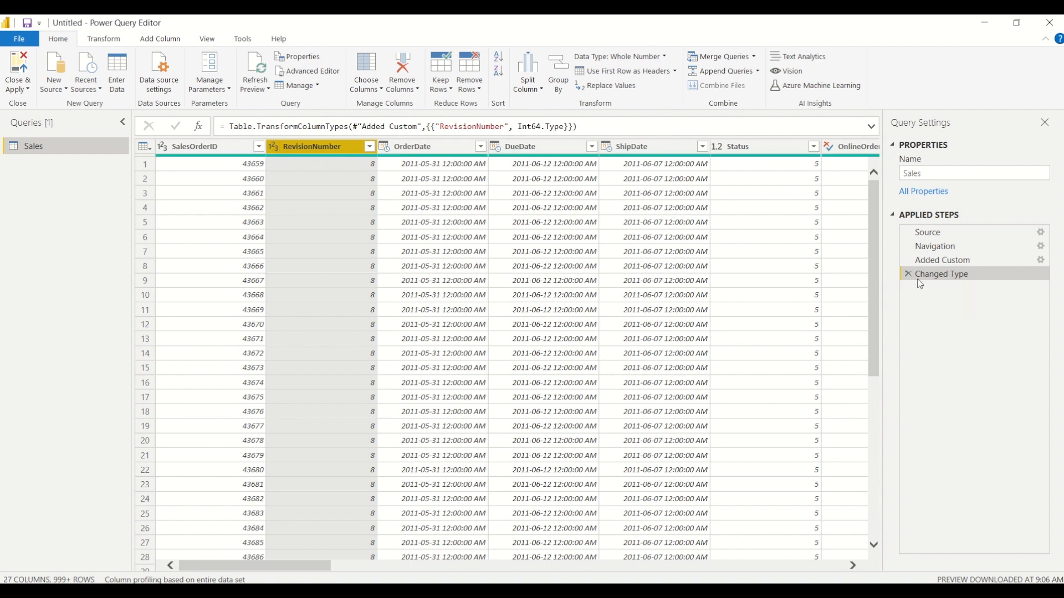
pyautogui.moveTo(931, 278)
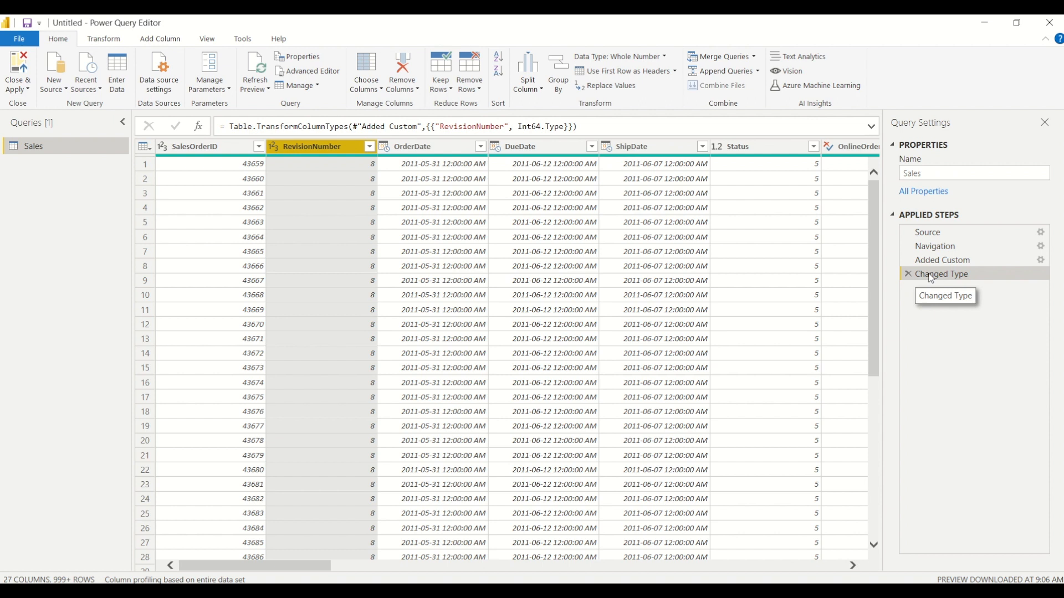
pyautogui.moveTo(946, 263)
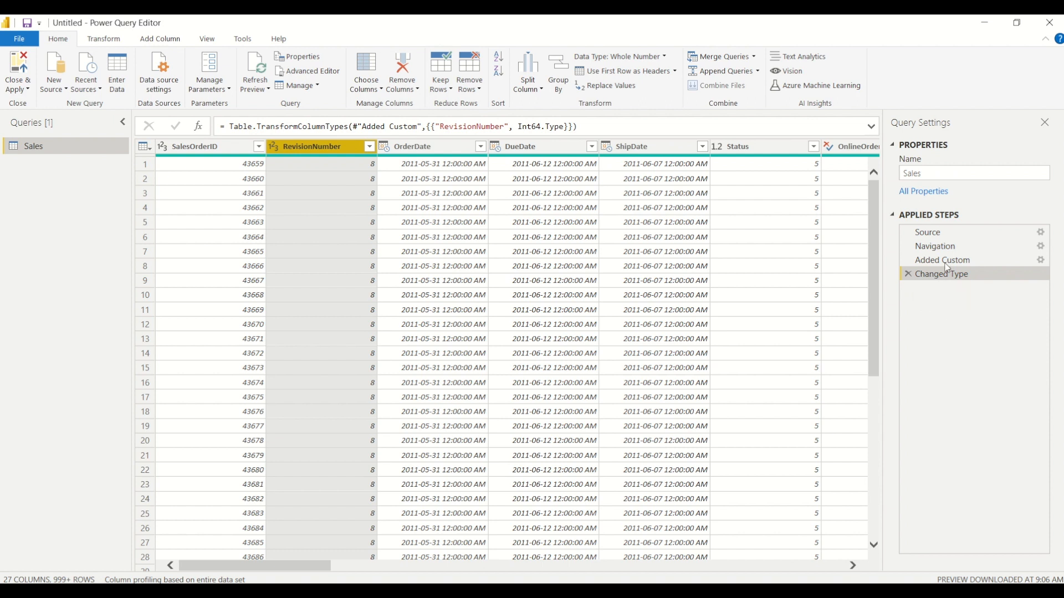
pyautogui.moveTo(610, 321)
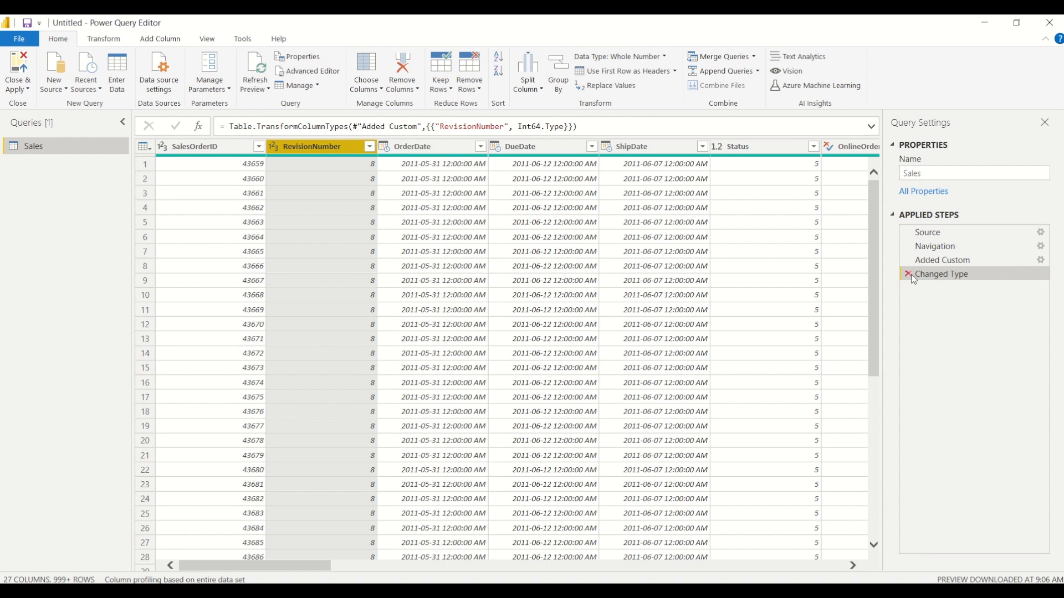
# Remove Changed Type again and set RevisionNumber to Whole Number via Transform's Data Type.
pyautogui.click(909, 274)
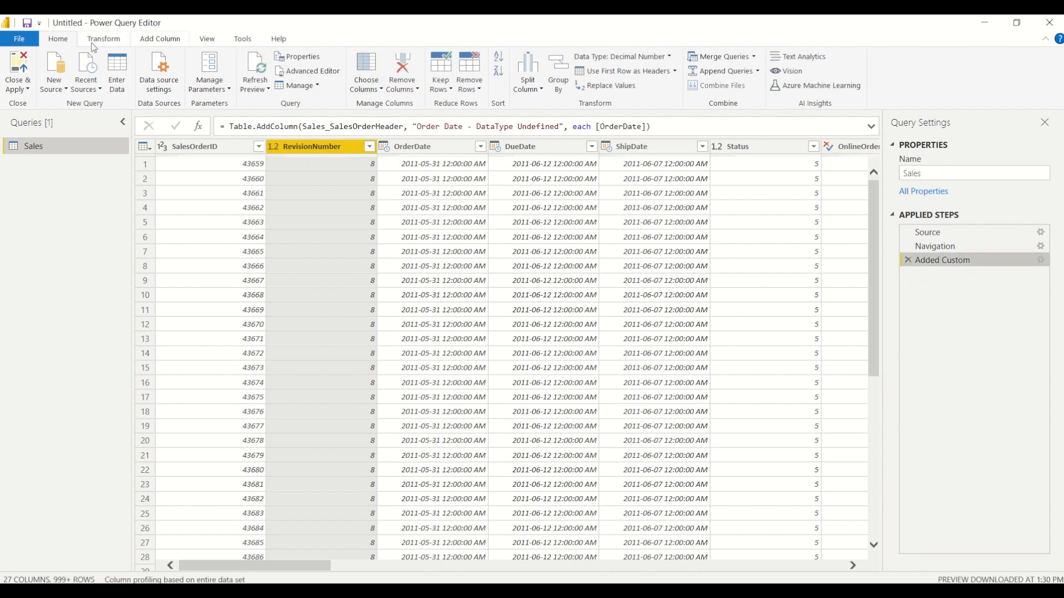
pyautogui.click(104, 39)
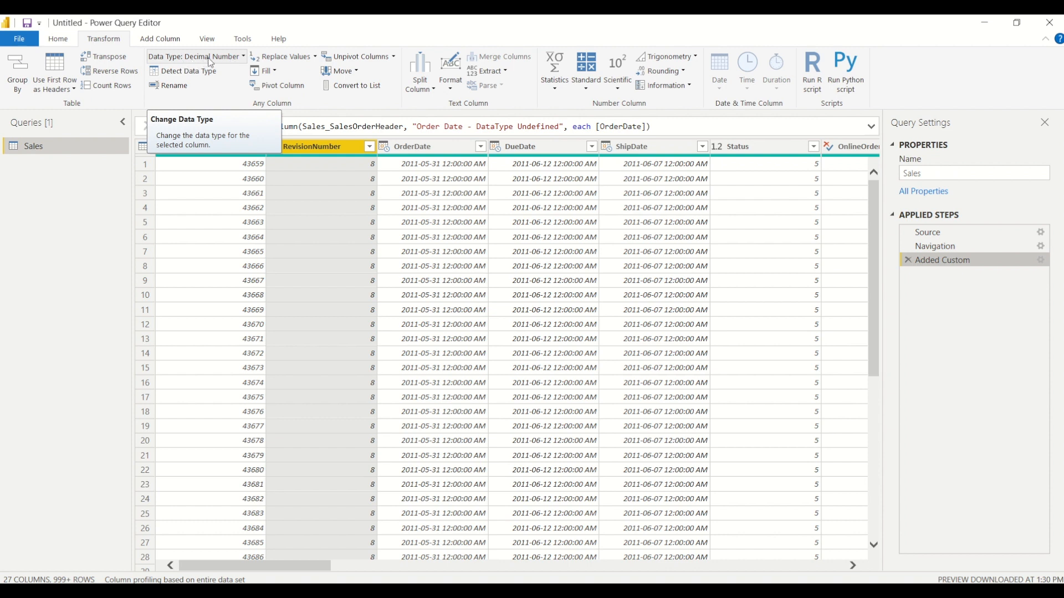
pyautogui.click(196, 56)
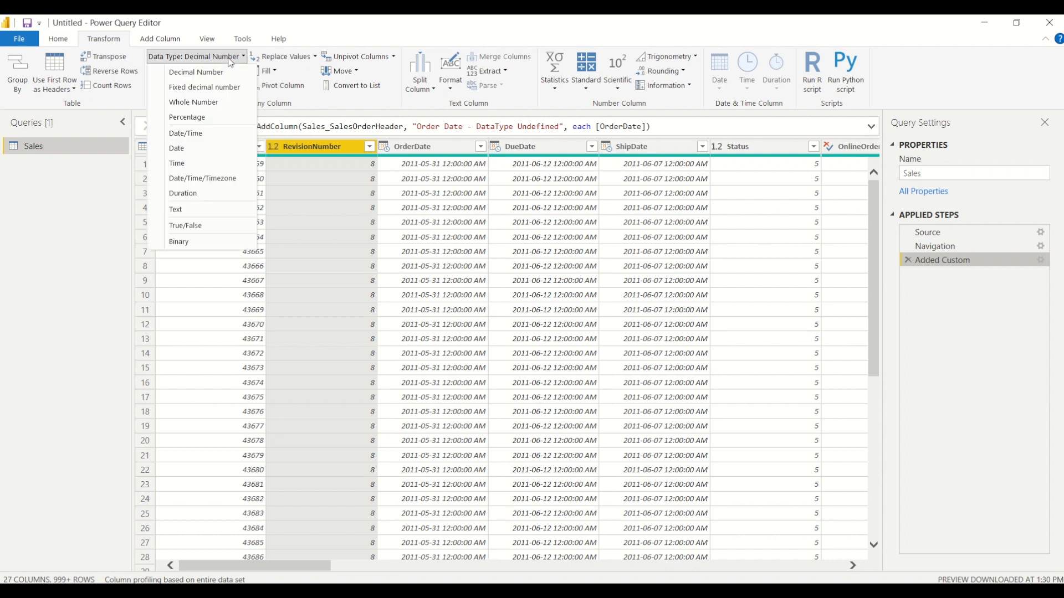
pyautogui.moveTo(205, 116)
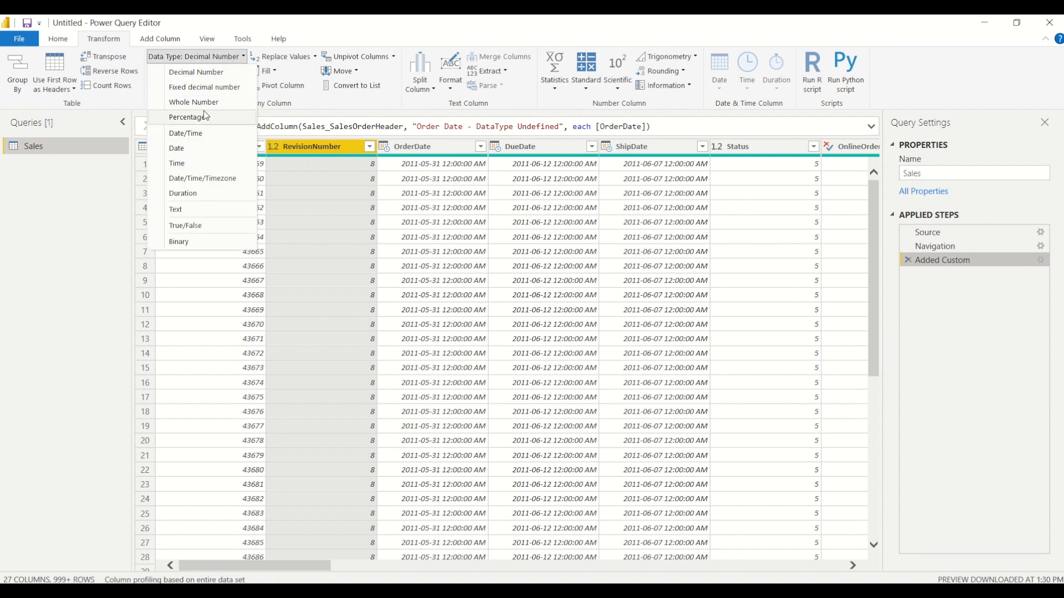
pyautogui.click(192, 102)
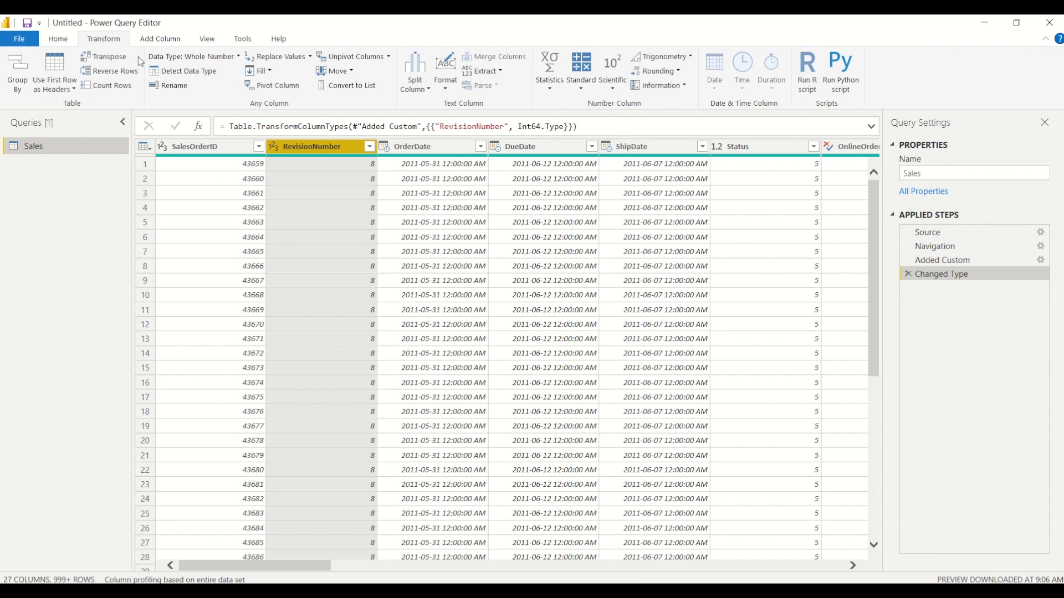
pyautogui.moveTo(180, 97)
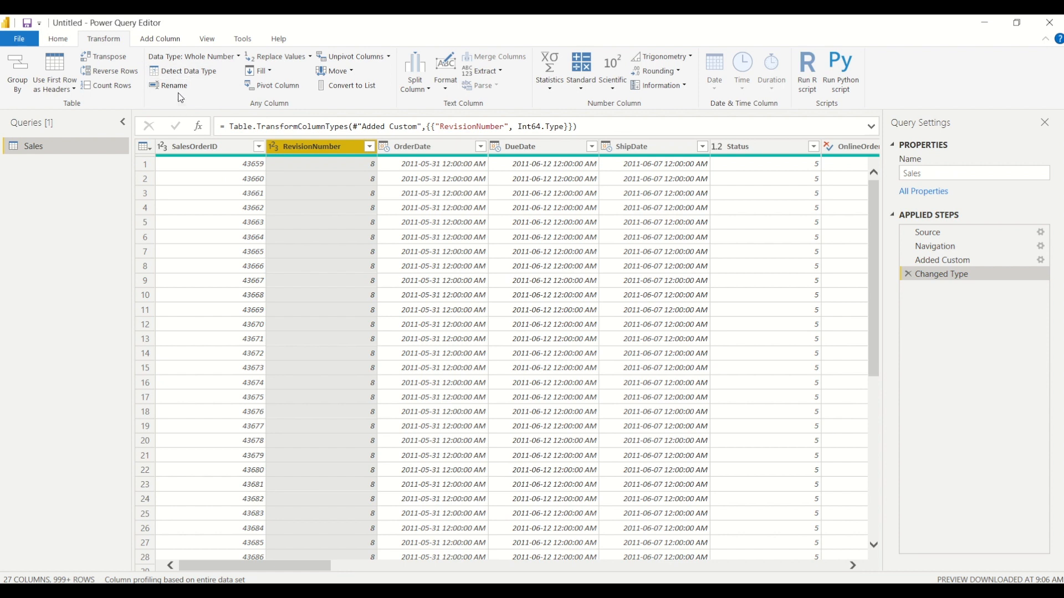
pyautogui.moveTo(208, 509)
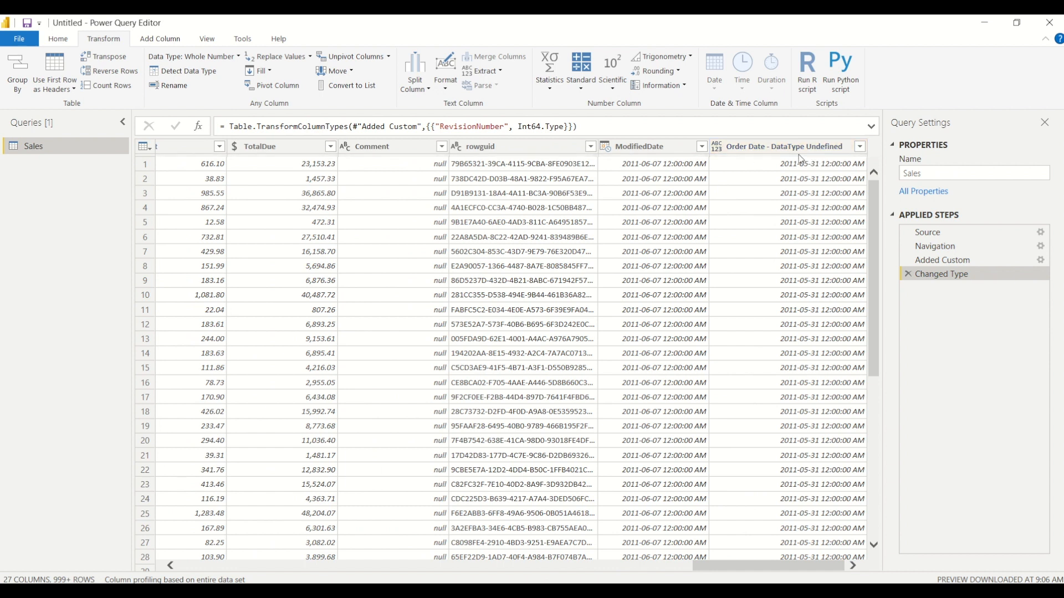
# Select Order Date, detect its type, and confirm Date/Time in its type menu.
pyautogui.click(784, 147)
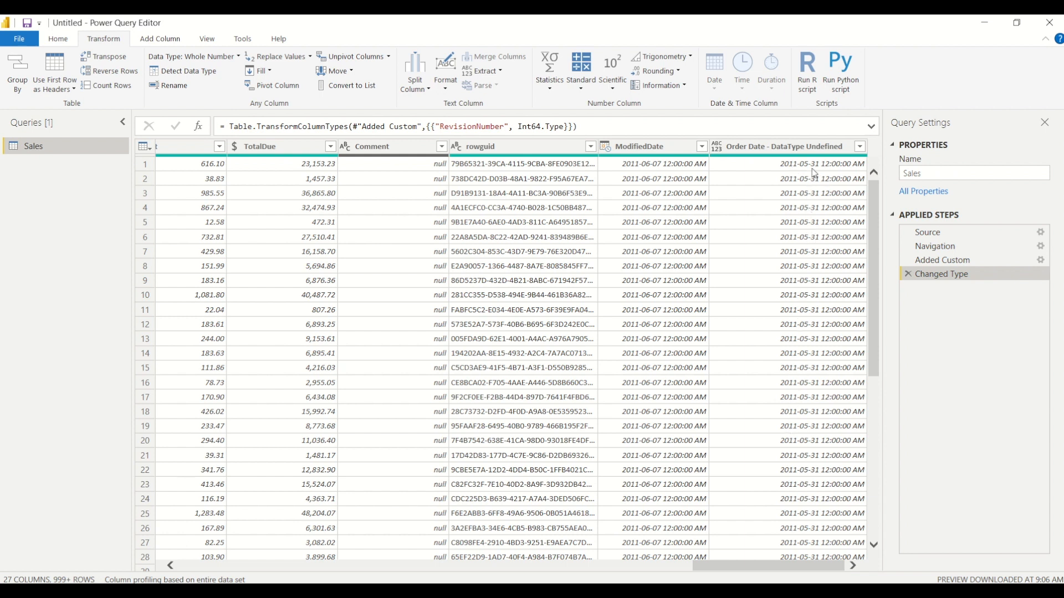
pyautogui.moveTo(816, 163)
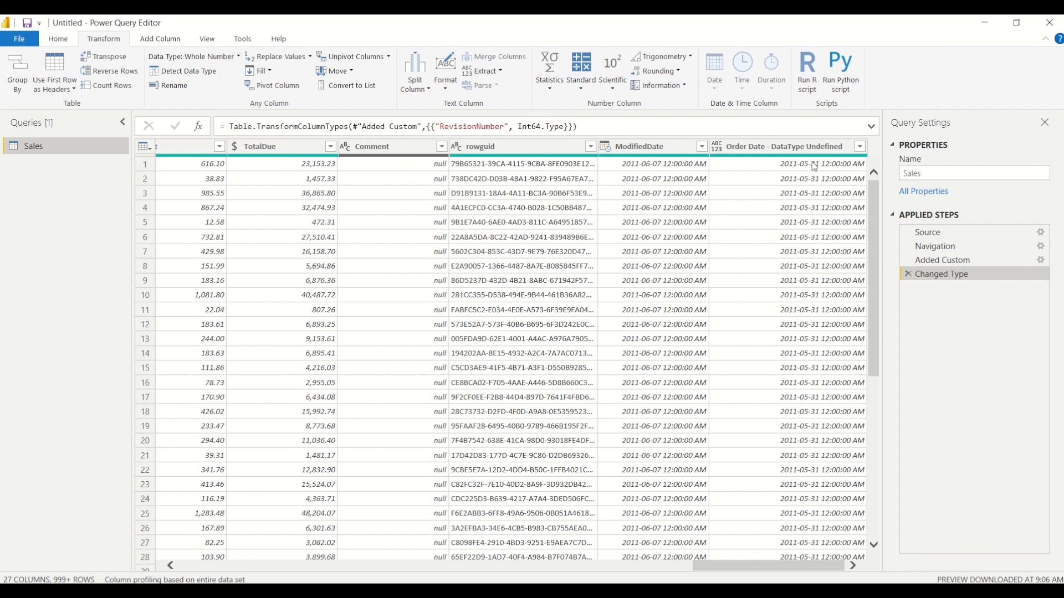
pyautogui.click(785, 147)
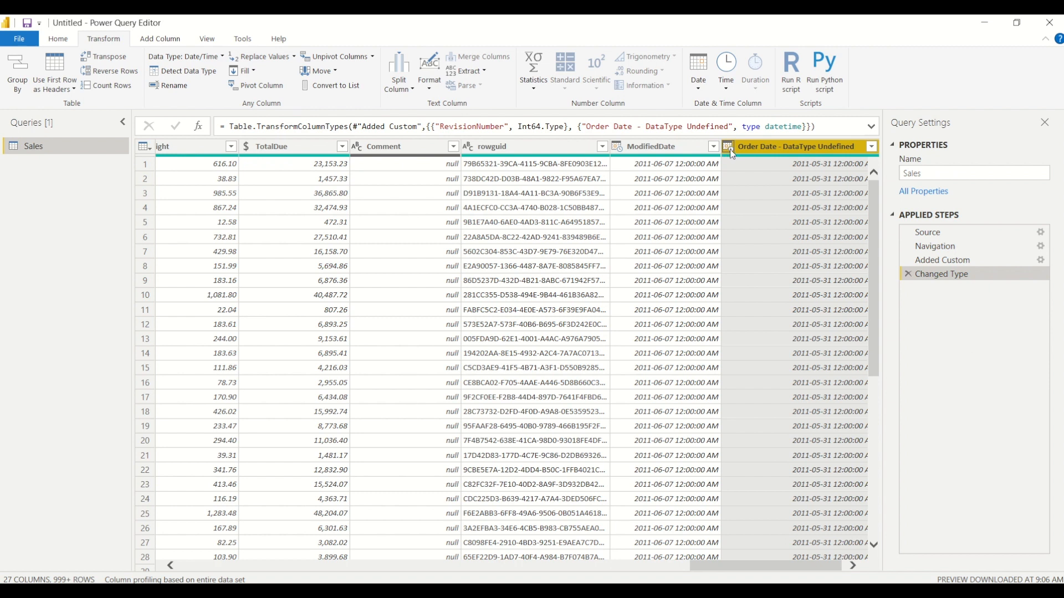
pyautogui.click(728, 146)
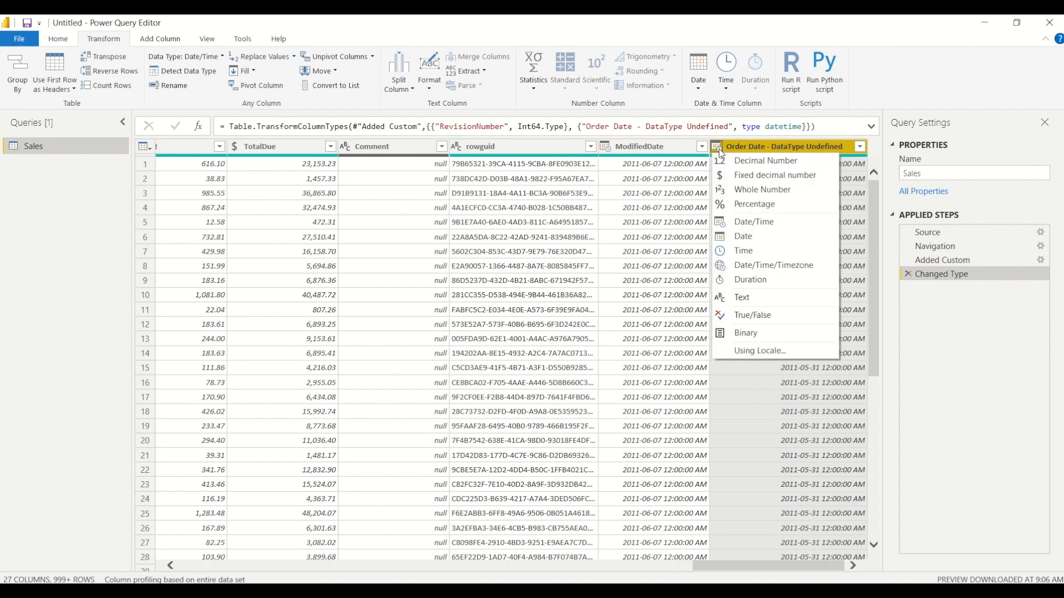
pyautogui.moveTo(754, 223)
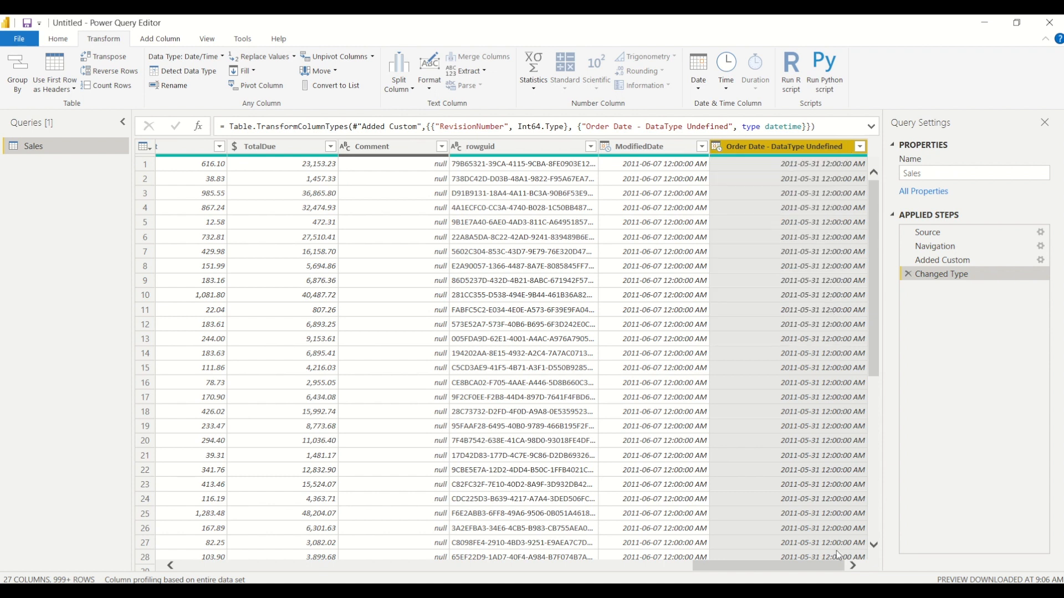
pyautogui.moveTo(817, 351)
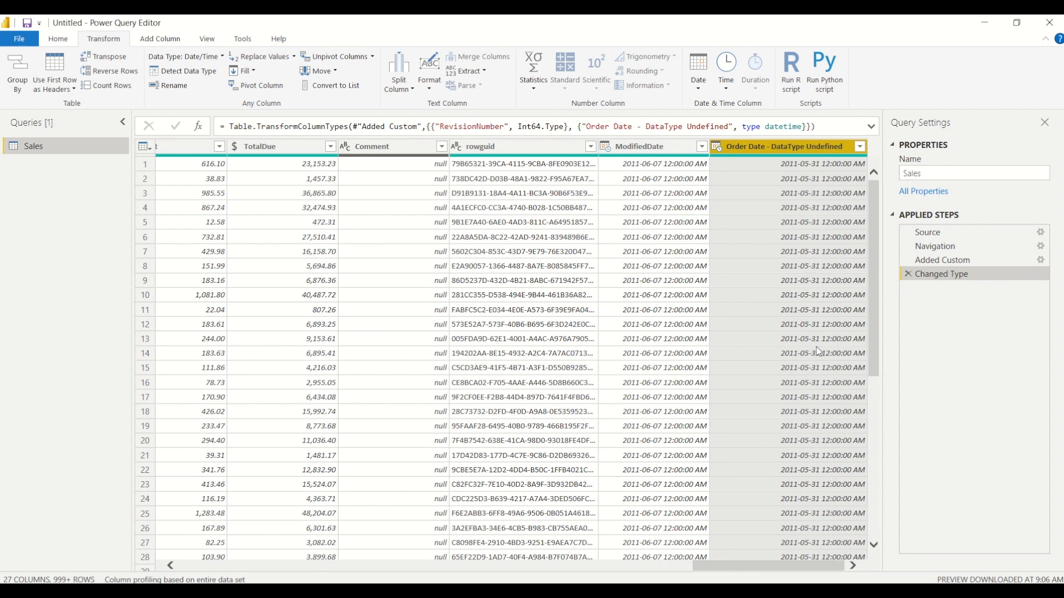
# Scroll through the rows to inspect the date/time Order Date values.
pyautogui.scroll(-3)
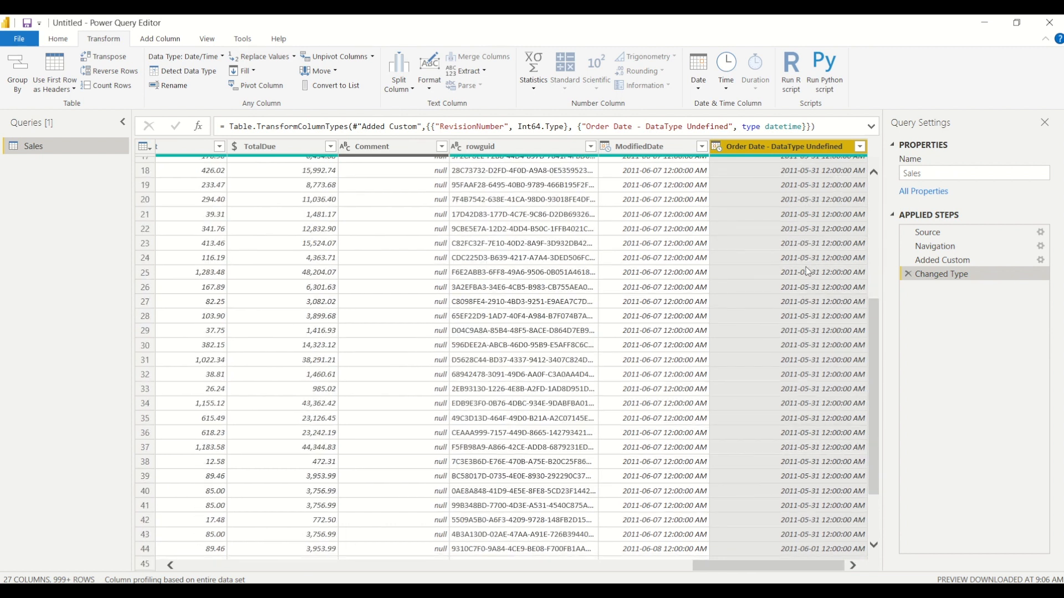
pyautogui.scroll(-3)
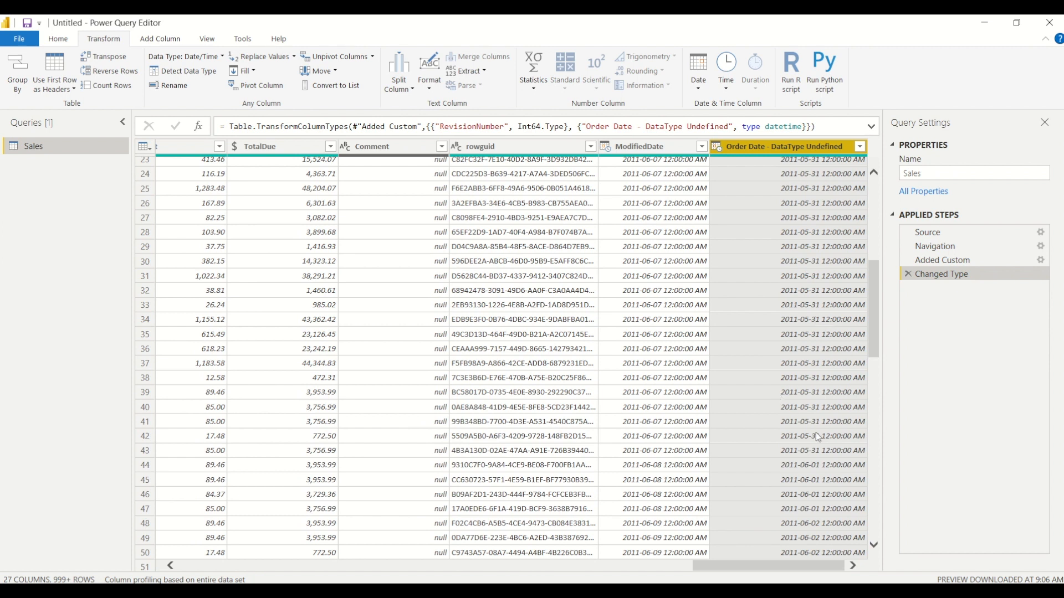
pyautogui.moveTo(847, 448)
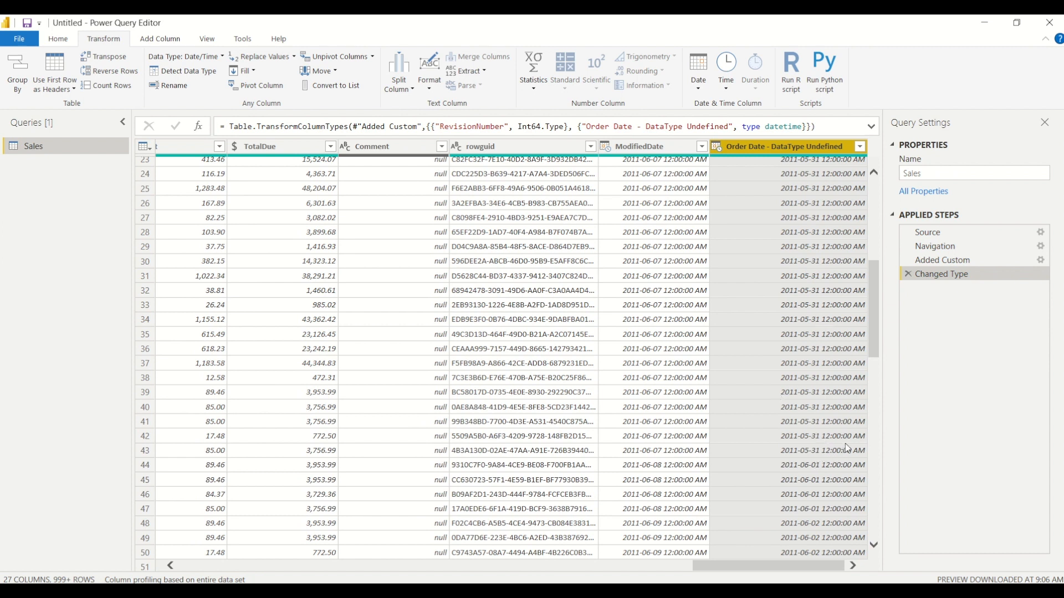
pyautogui.scroll(-3)
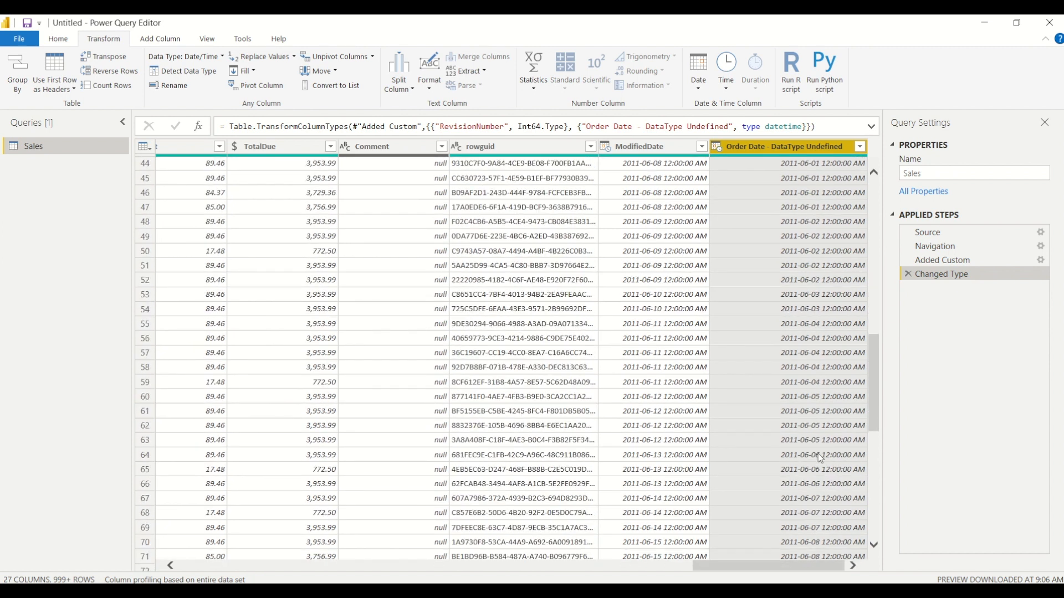
pyautogui.scroll(-3)
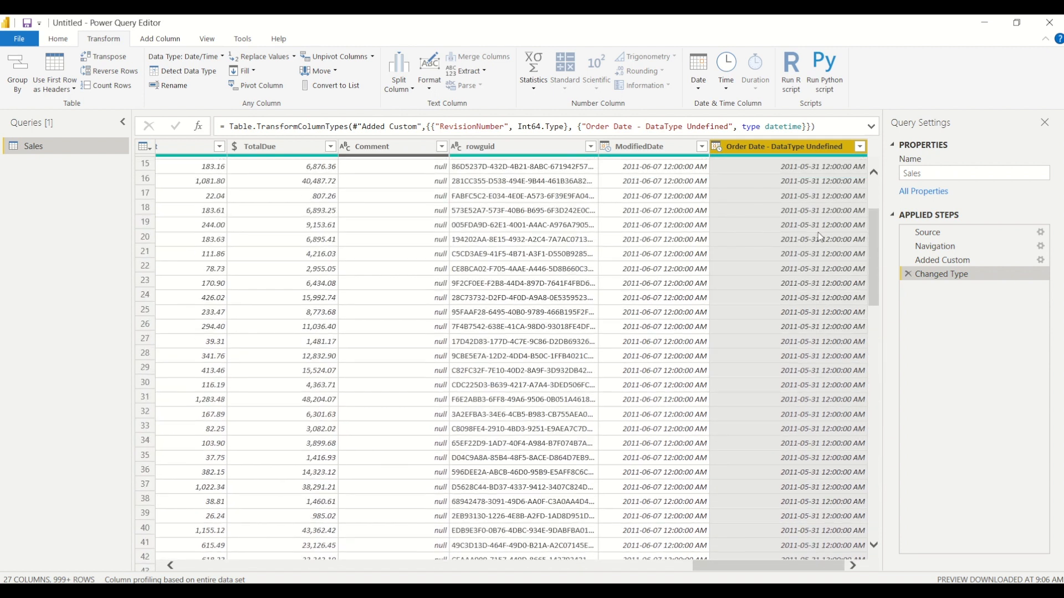
pyautogui.scroll(3)
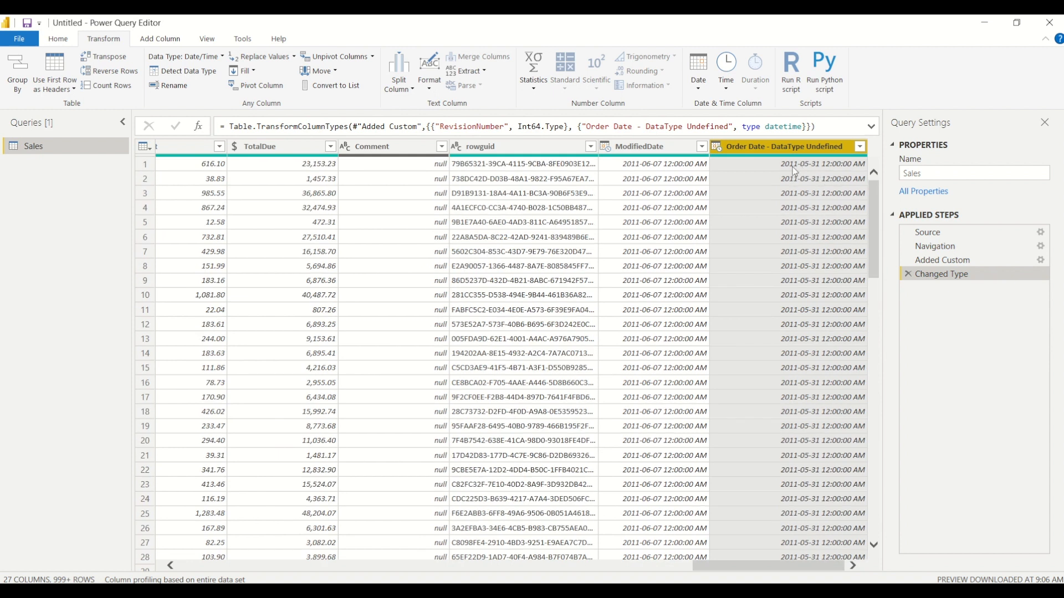
pyautogui.moveTo(778, 171)
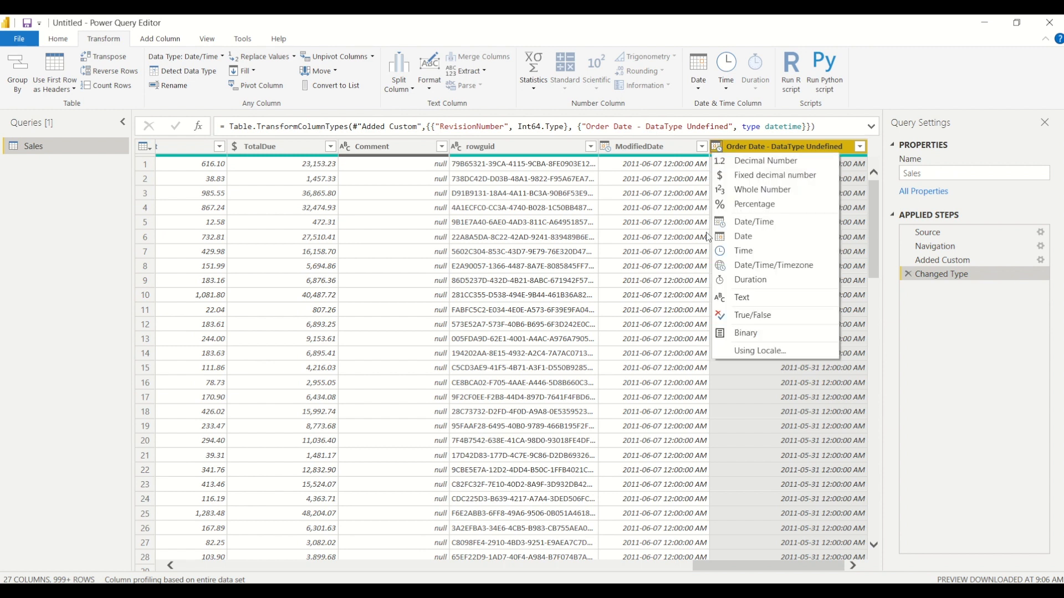
pyautogui.moveTo(742, 236)
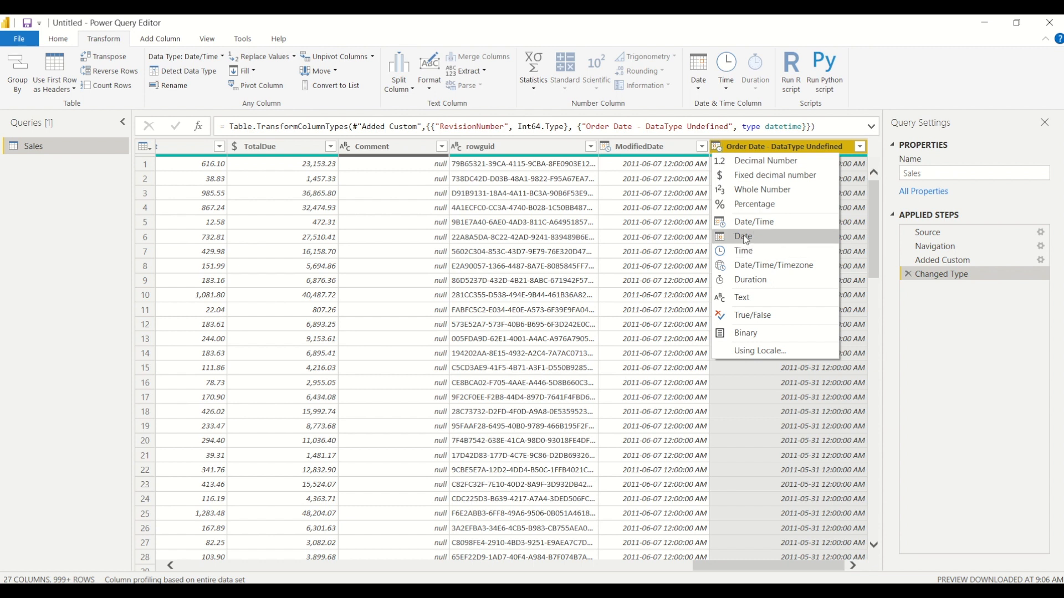
# Change Order Date to Date, choosing Replace current in the Change Column Type dialog.
pyautogui.click(741, 236)
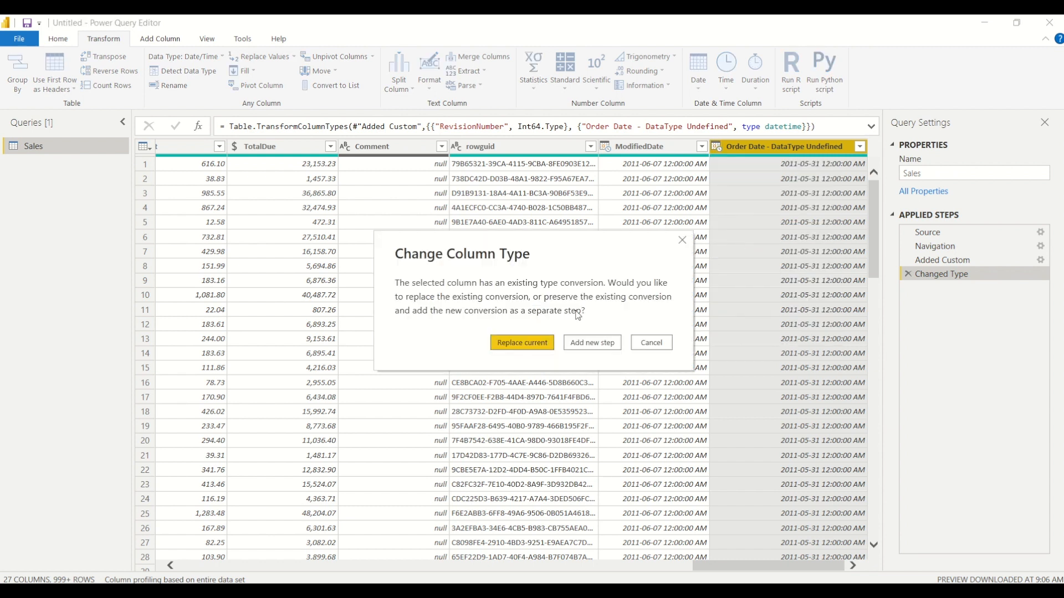
pyautogui.moveTo(557, 279)
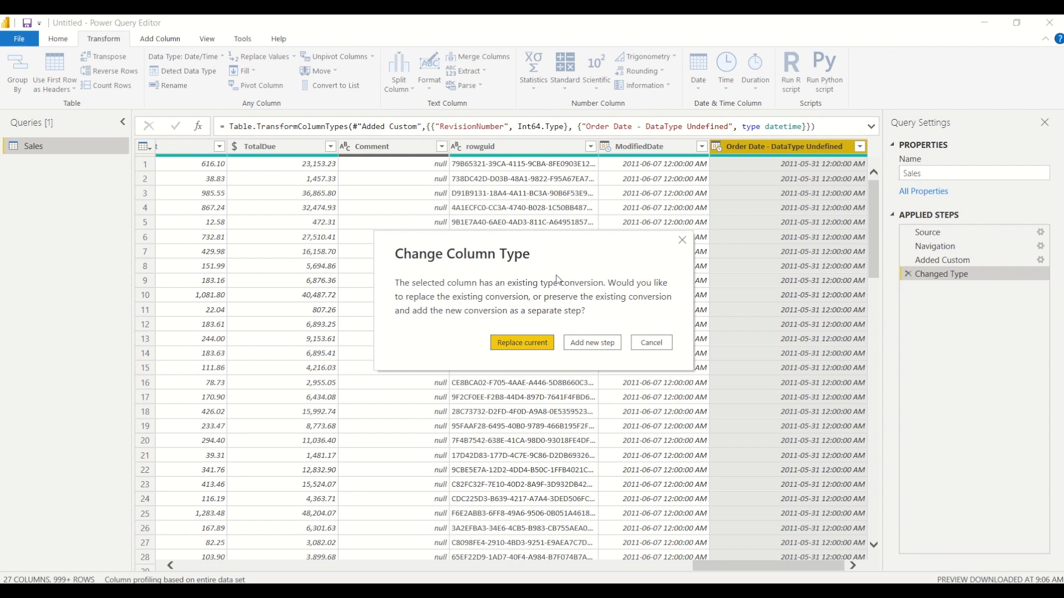
pyautogui.moveTo(460, 309)
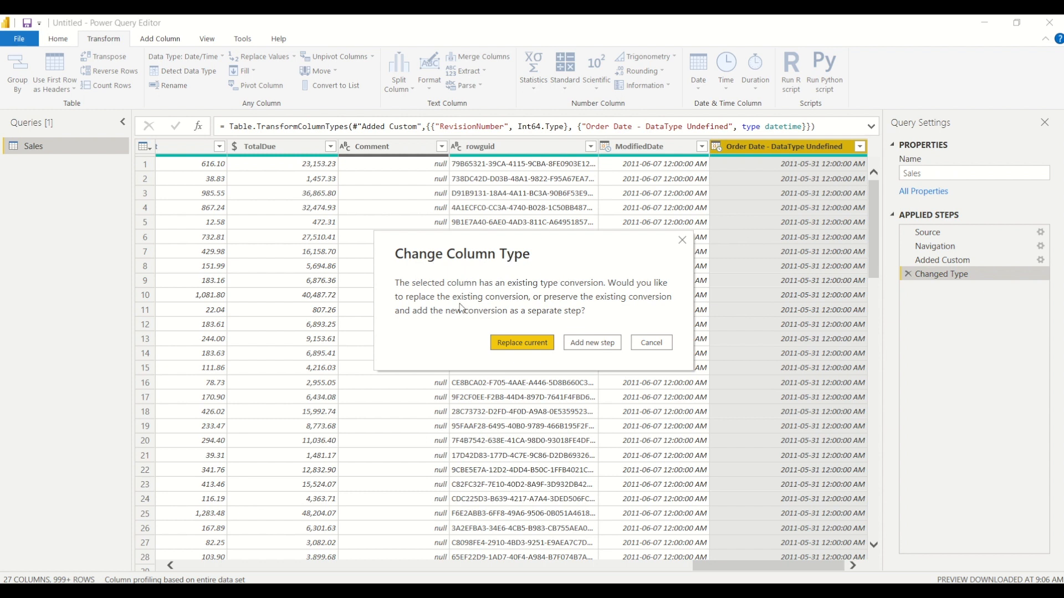
pyautogui.moveTo(507, 308)
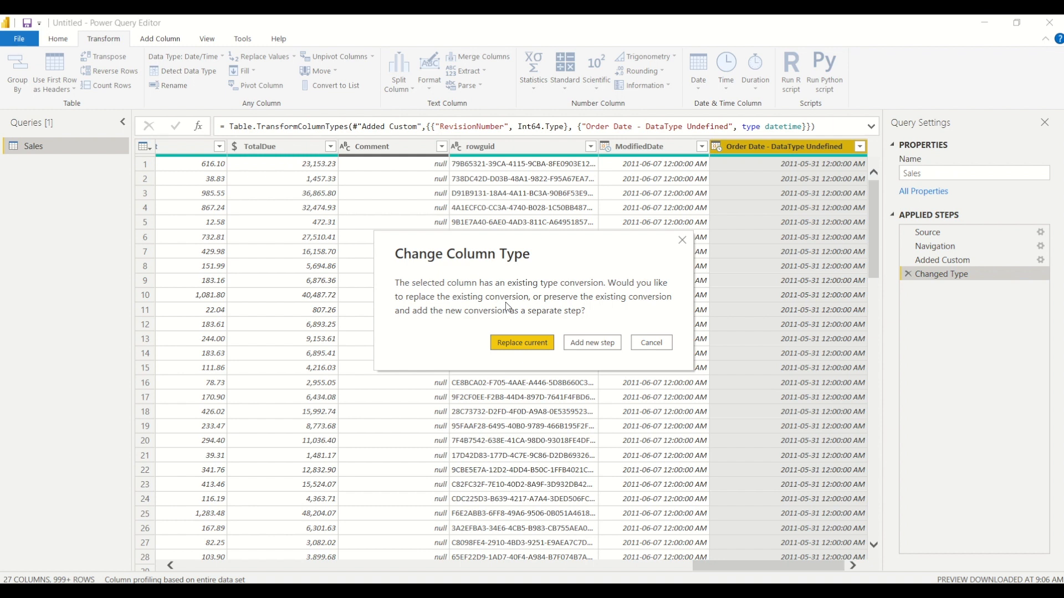
pyautogui.moveTo(522, 348)
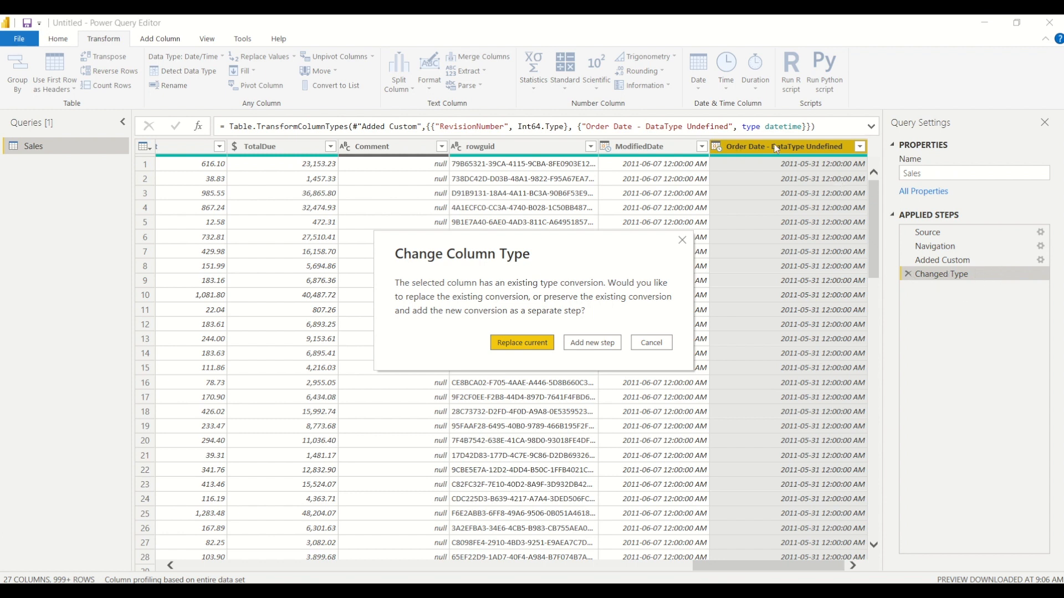
pyautogui.moveTo(761, 165)
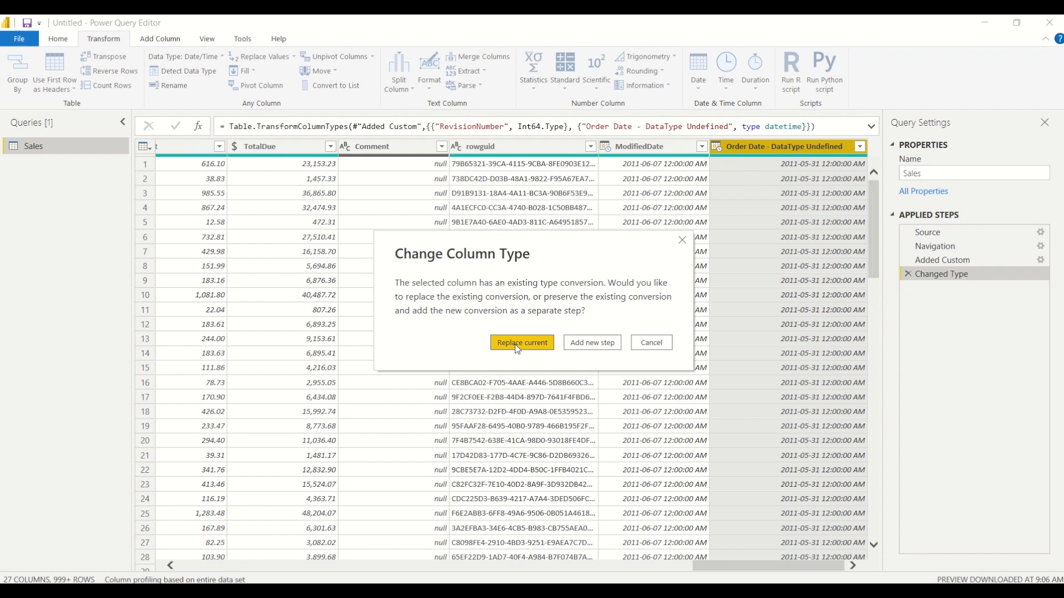
pyautogui.click(522, 342)
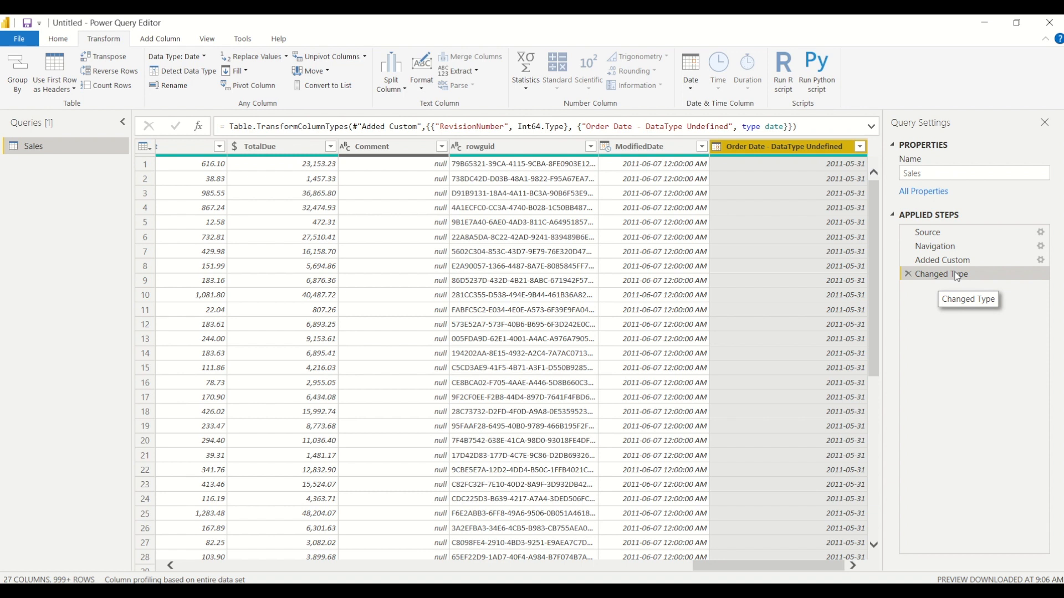
pyautogui.moveTo(1001, 85)
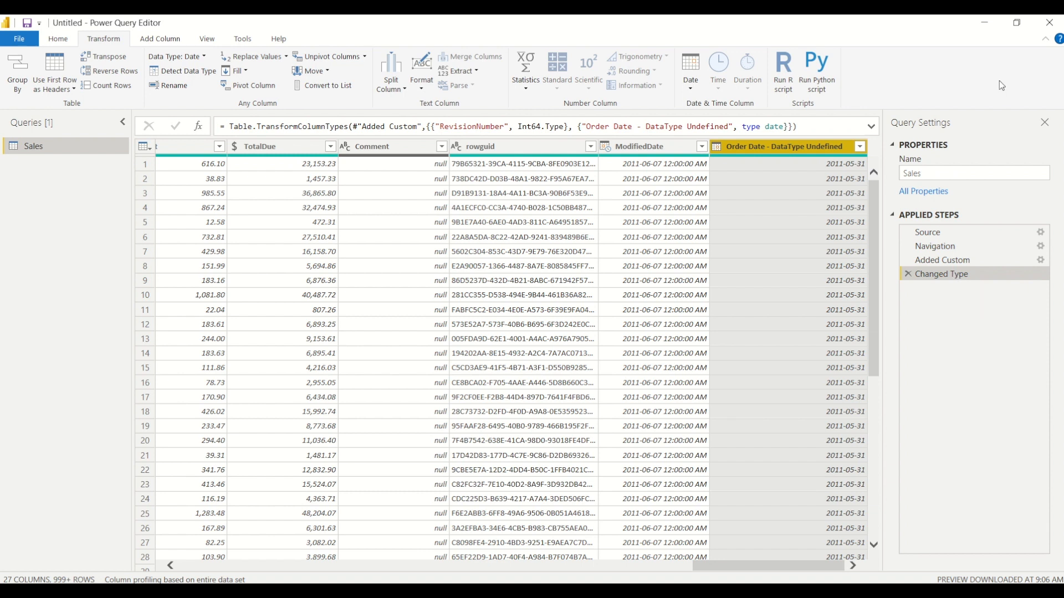
pyautogui.moveTo(889, 143)
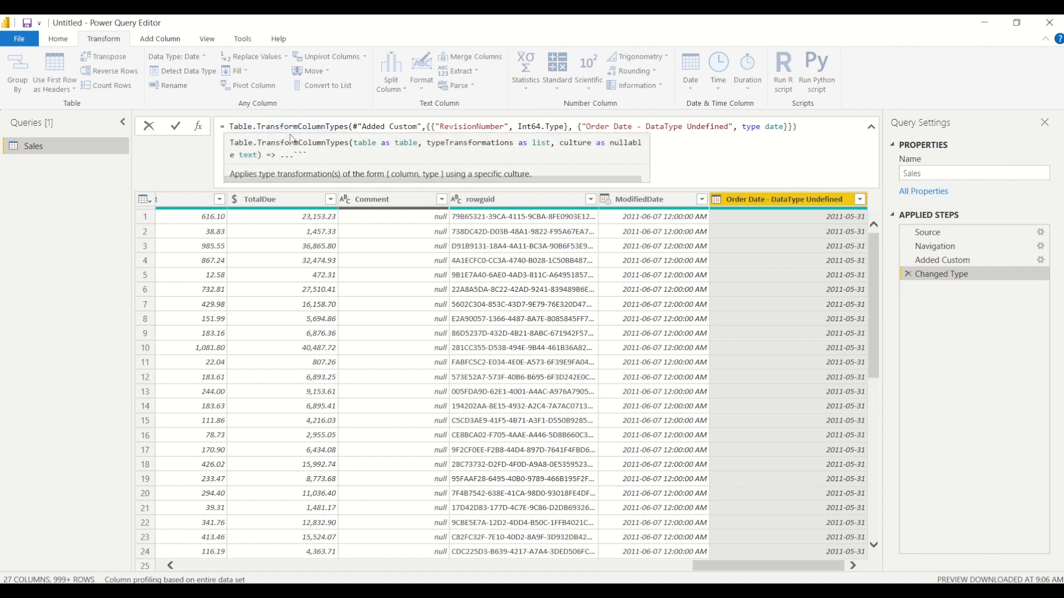
# Expand the formula bar to show the full Table.TransformColumnTypes expression.
pyautogui.click(424, 131)
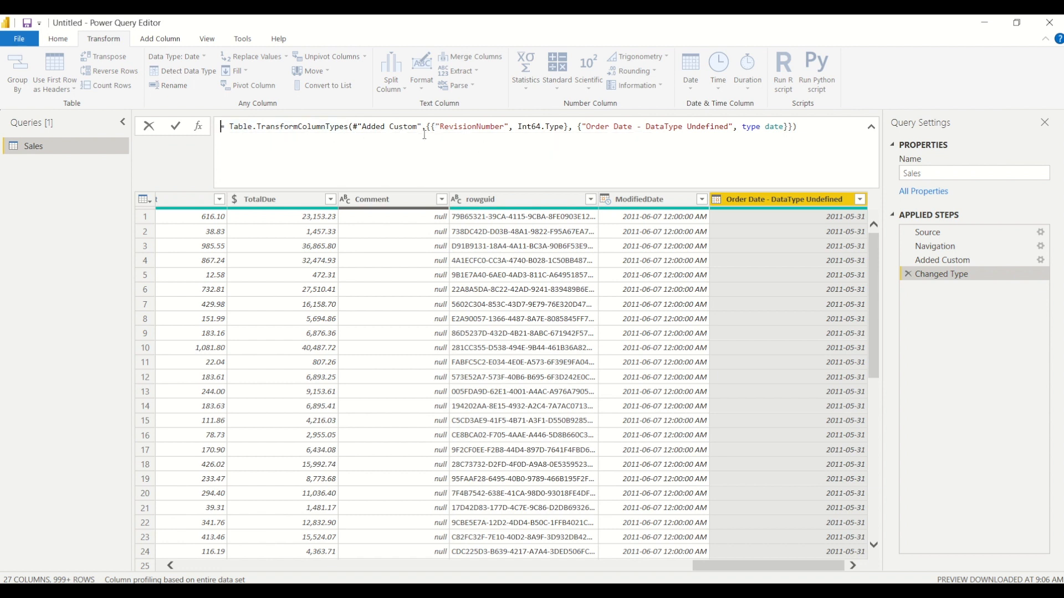